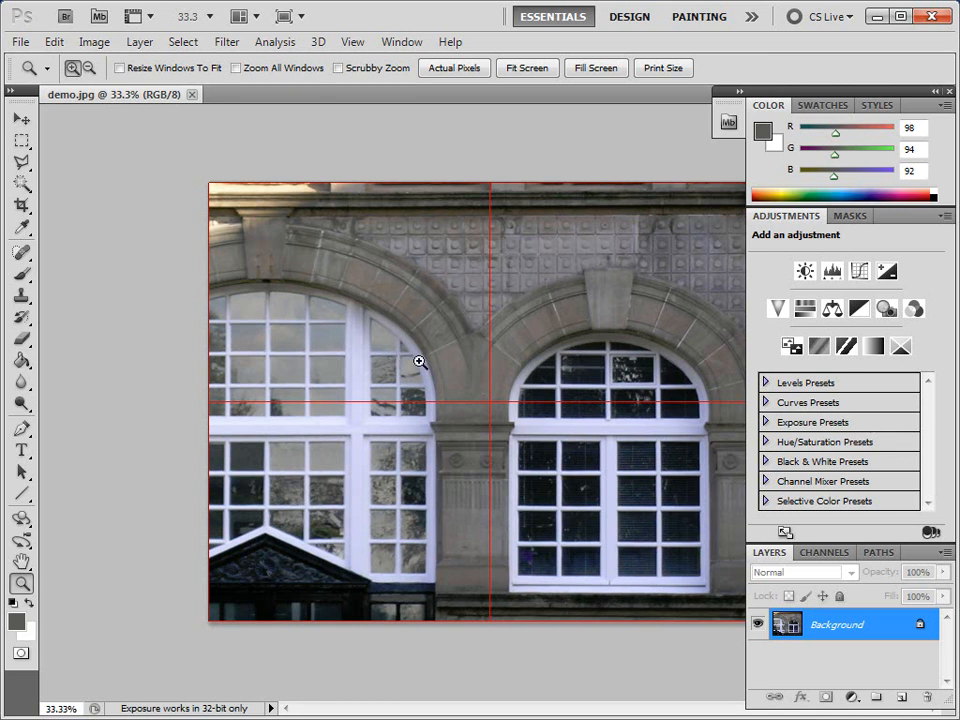
{"action": "mouse_move", "coordinate": [448, 320]}
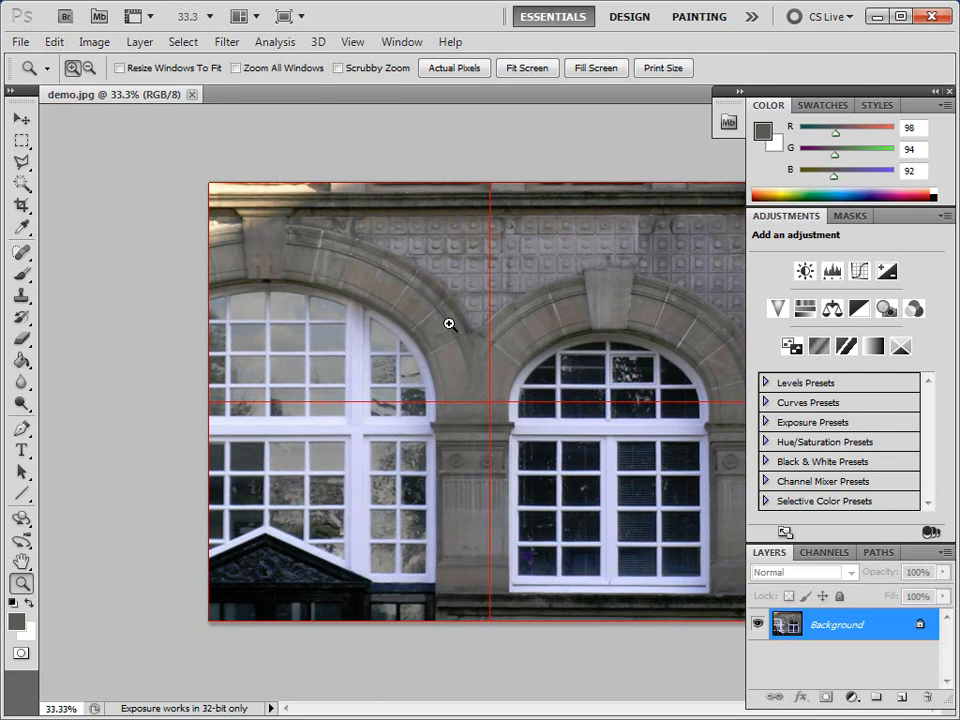
{"action": "mouse_move", "coordinate": [472, 316]}
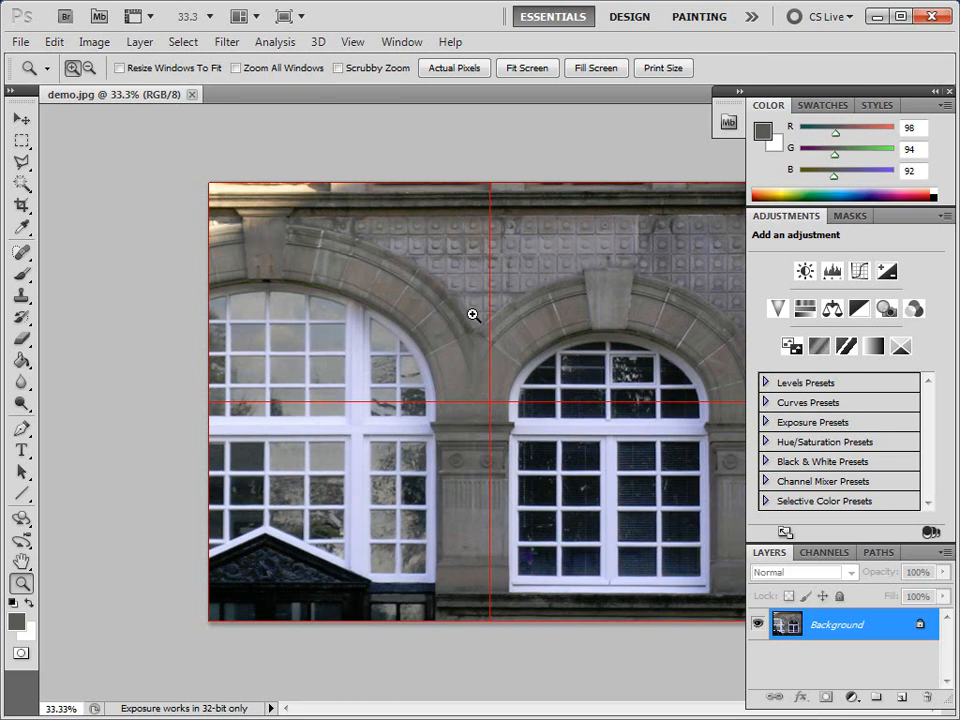
{"action": "mouse_move", "coordinate": [450, 572]}
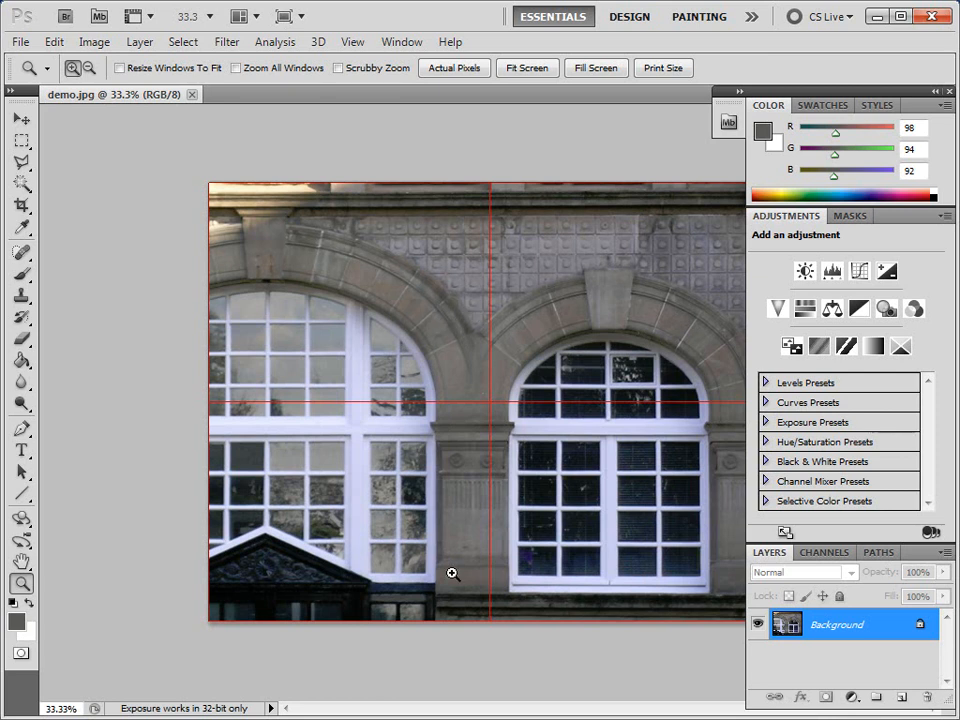
{"action": "mouse_move", "coordinate": [180, 104]}
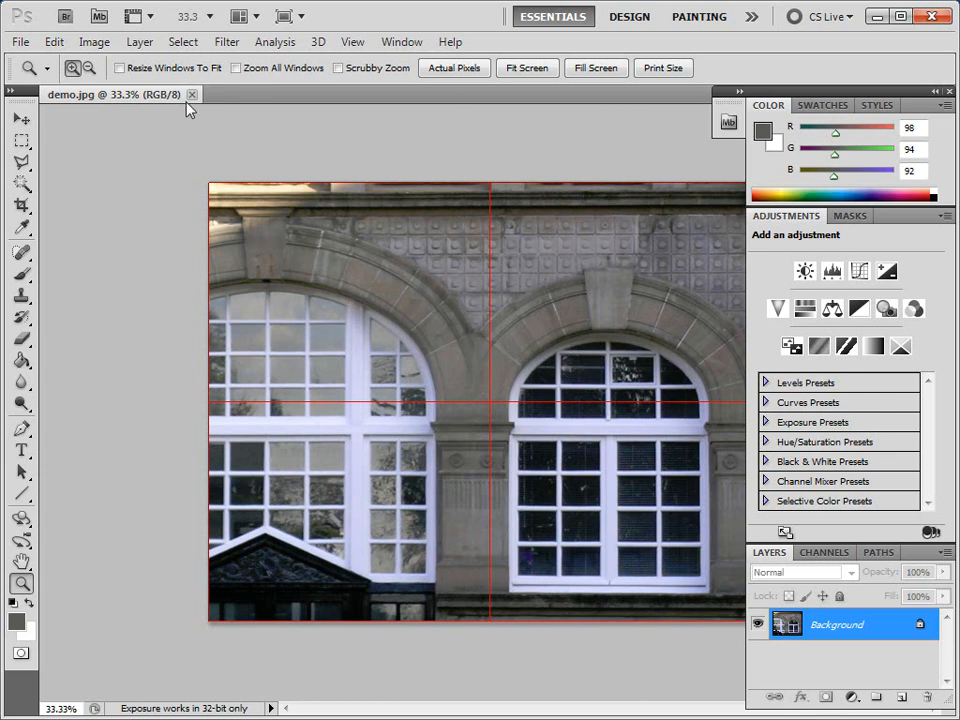
{"action": "mouse_move", "coordinate": [490, 412]}
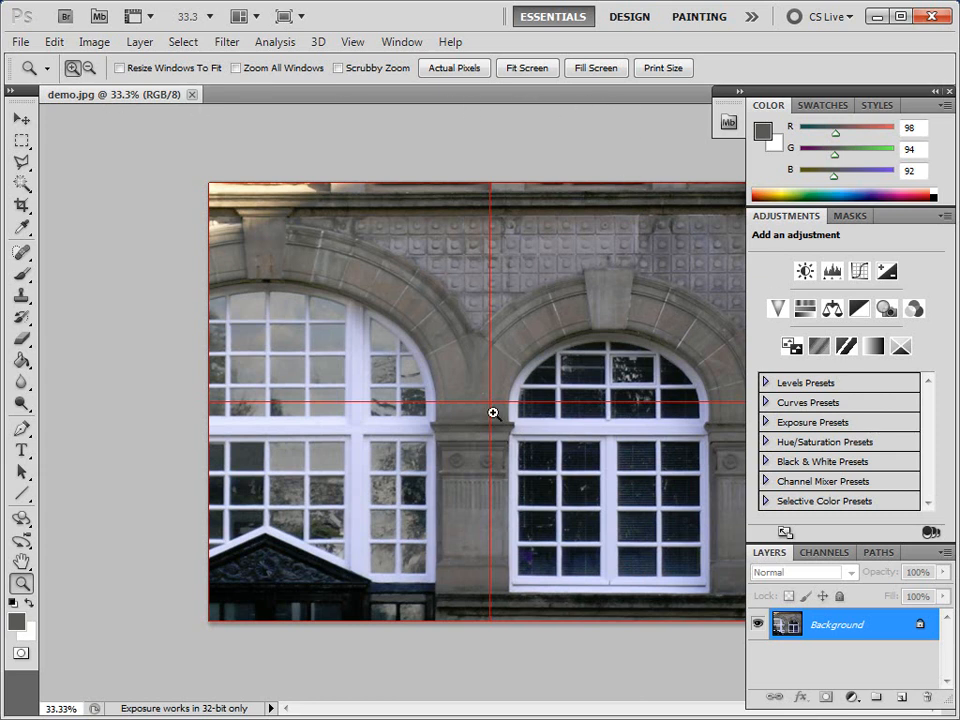
{"action": "mouse_move", "coordinate": [660, 110]}
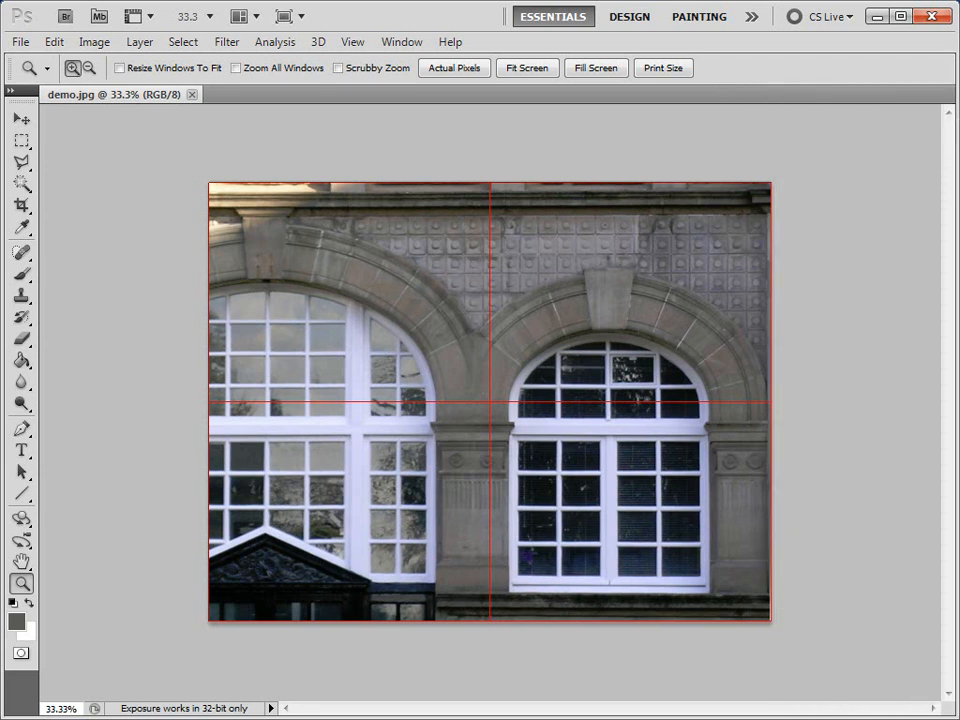
{"action": "mouse_move", "coordinate": [556, 318]}
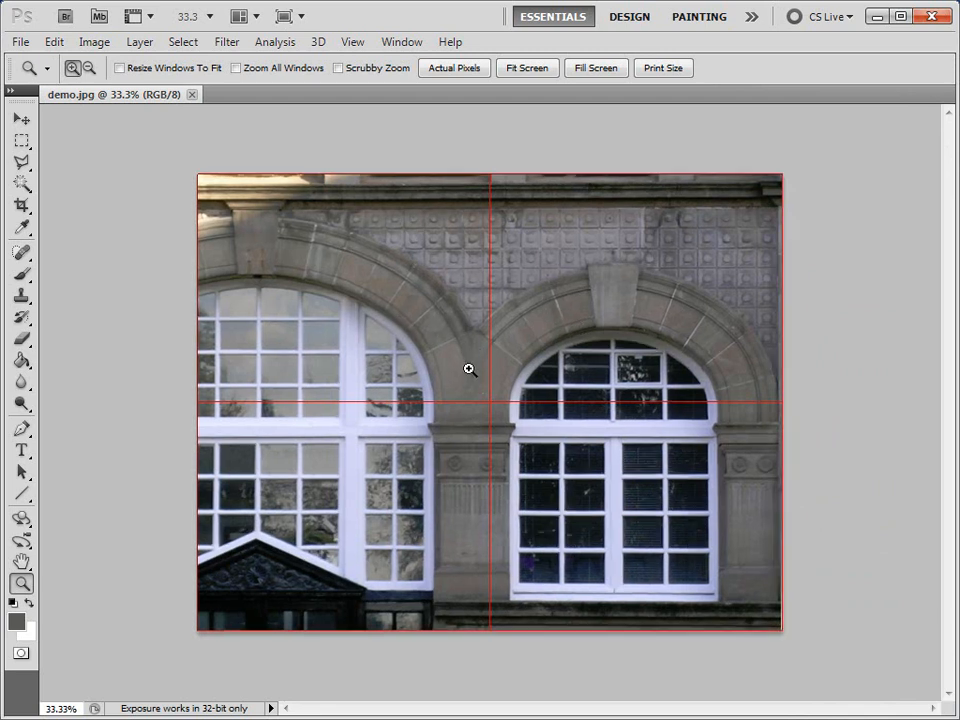
Hide the side panels so the guided facade photo sits alone in the workspace
{"action": "left_click", "coordinate": [468, 370]}
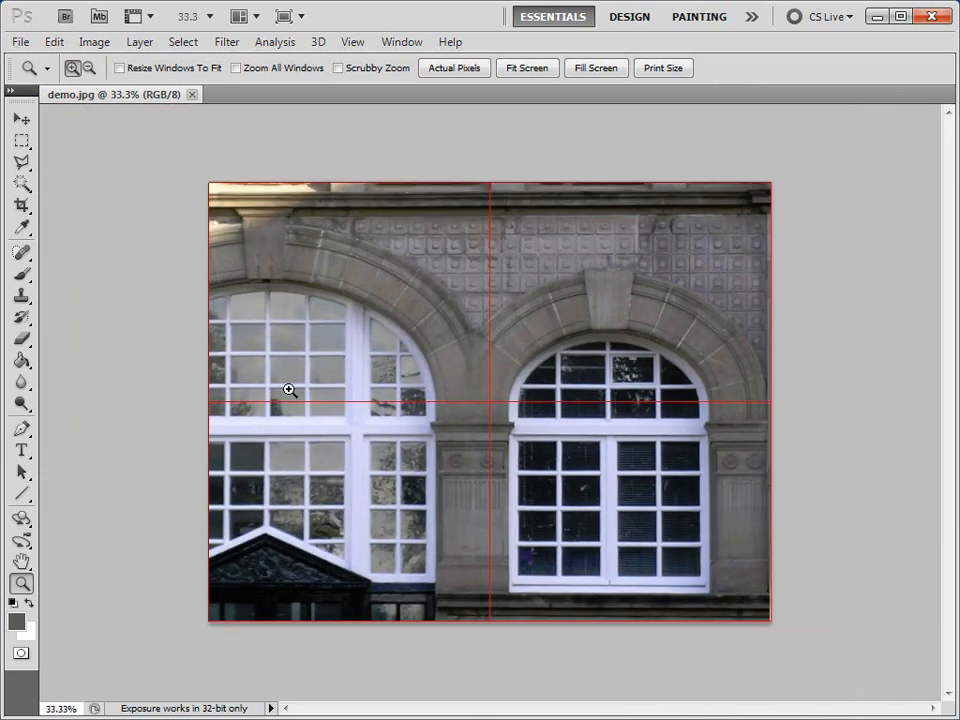
{"action": "mouse_move", "coordinate": [258, 136]}
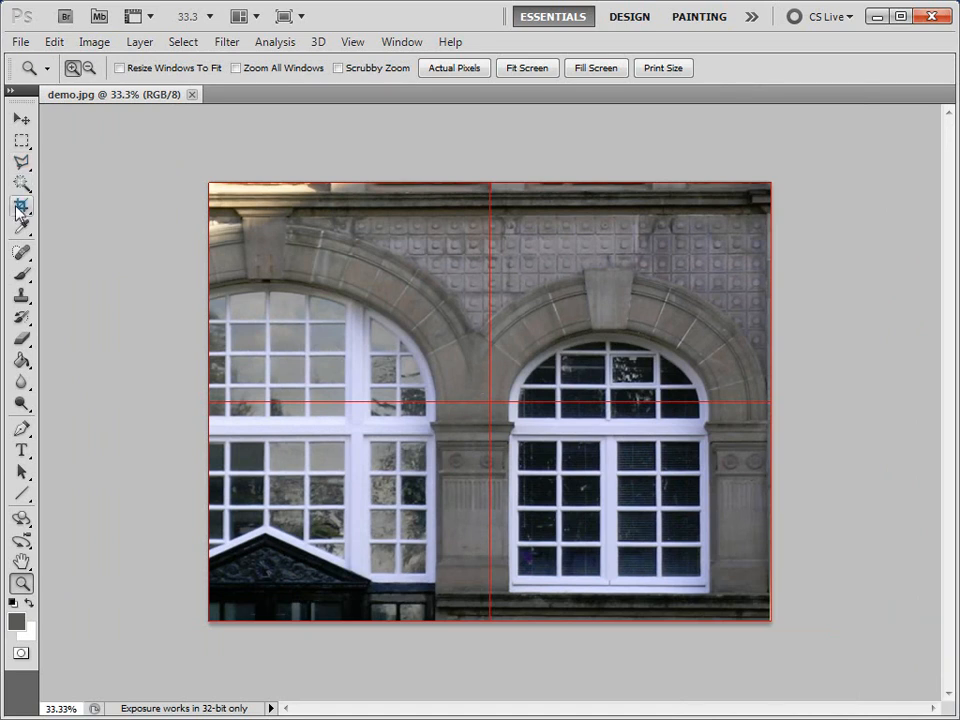
Crop the facade photo, pulling the bottom edge above the ground and committing the crop
{"action": "left_click", "coordinate": [20, 210]}
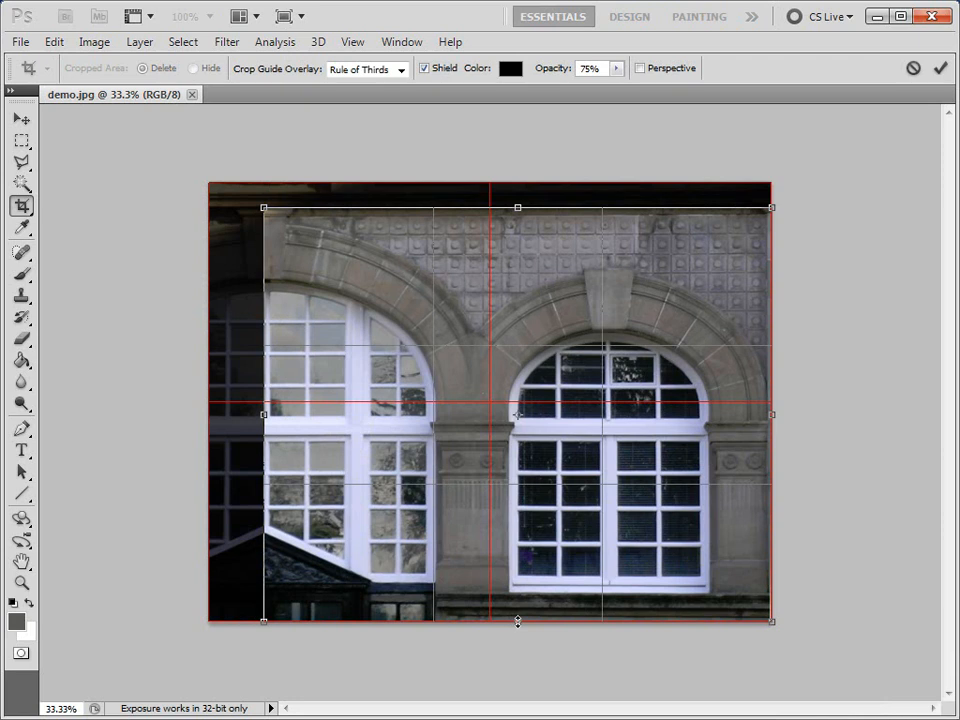
{"action": "left_click_drag", "start_coordinate": [518, 620], "coordinate": [520, 588]}
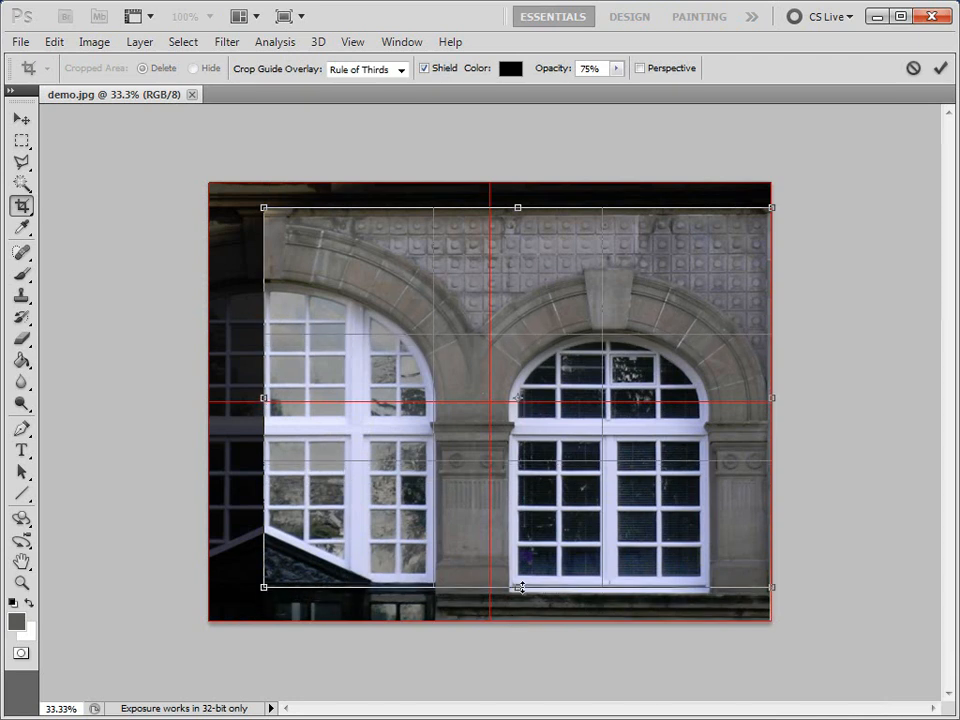
{"action": "left_click_drag", "start_coordinate": [520, 586], "coordinate": [520, 592]}
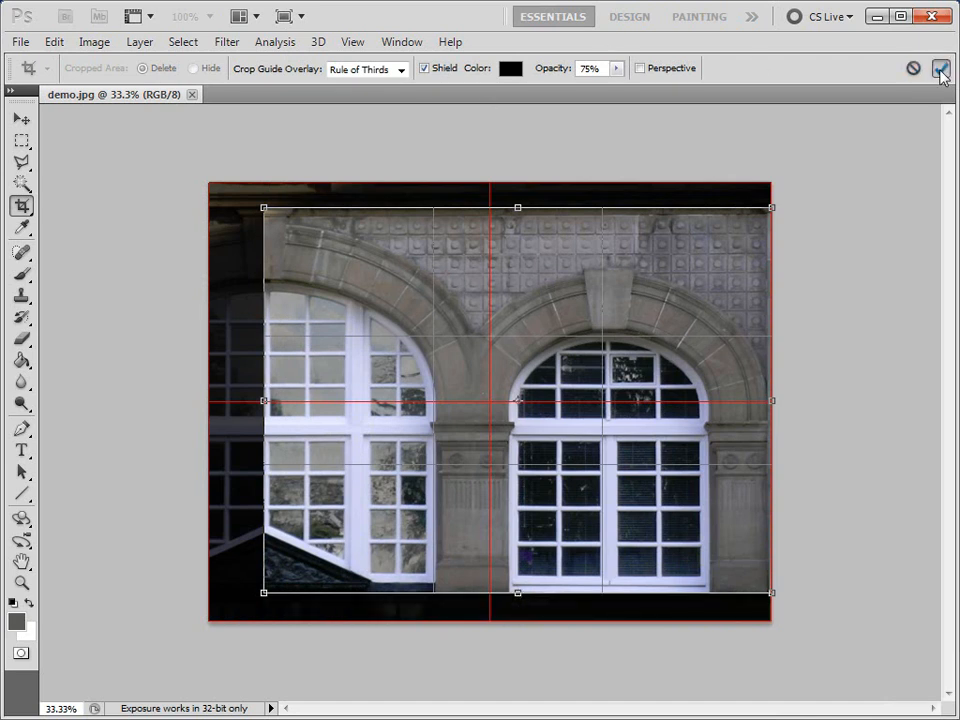
{"action": "left_click", "coordinate": [940, 68]}
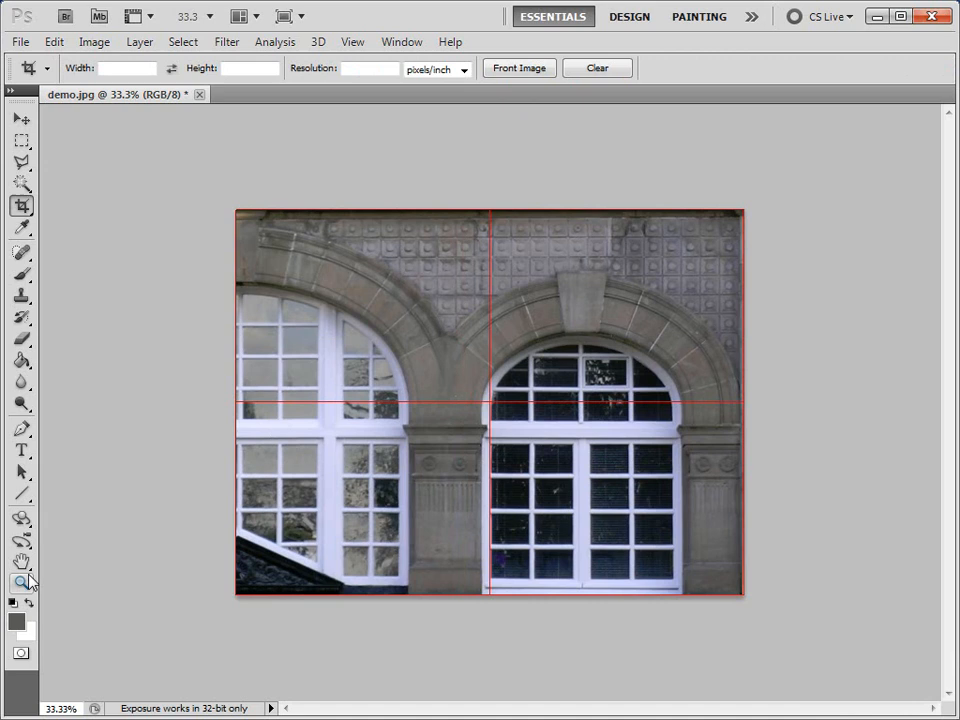
Zoom into the cropped facade so both arched windows fill the workspace
{"action": "left_click", "coordinate": [20, 580]}
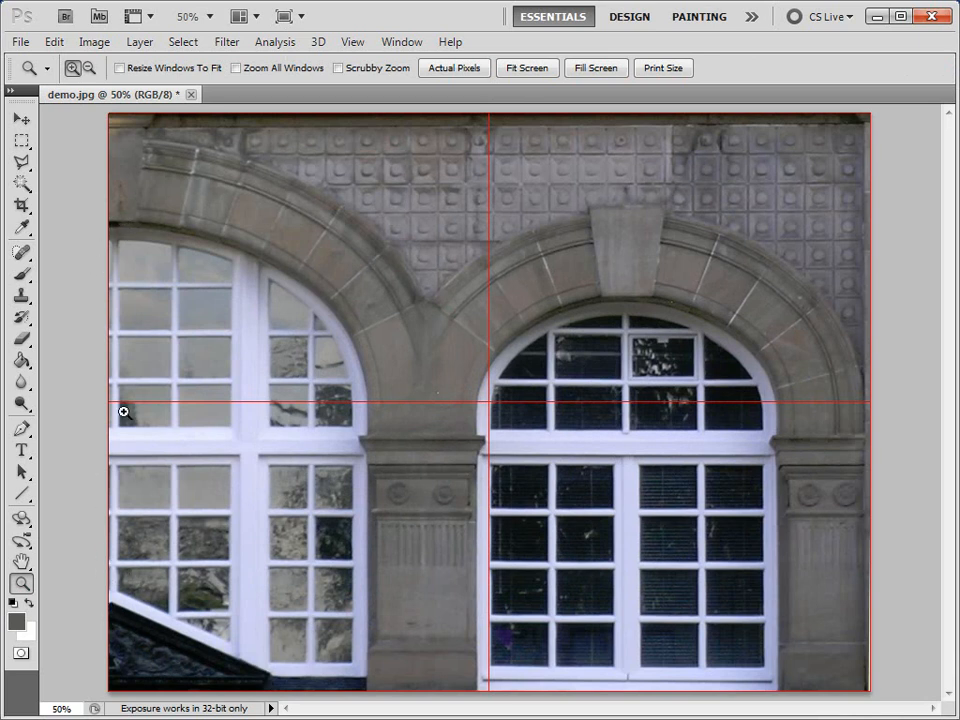
{"action": "mouse_move", "coordinate": [110, 232]}
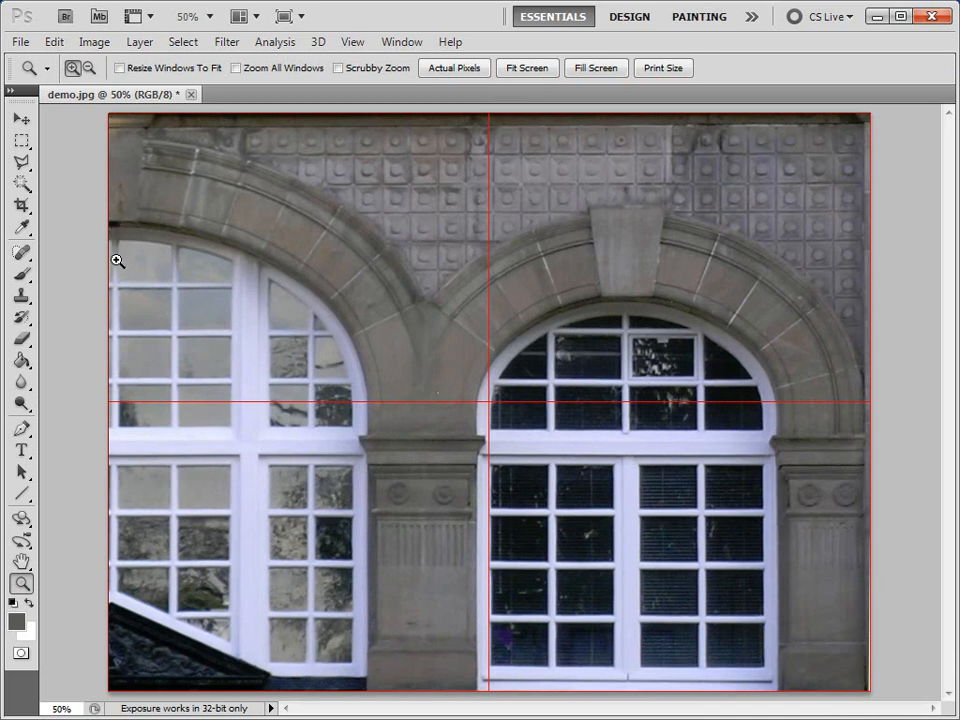
{"action": "mouse_move", "coordinate": [116, 220]}
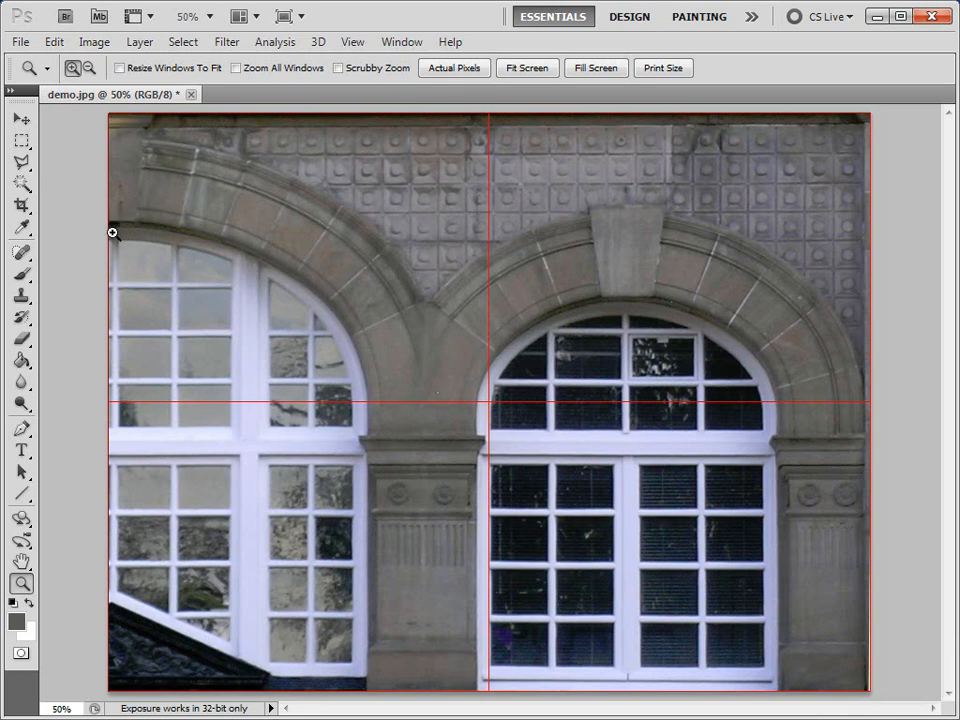
{"action": "mouse_move", "coordinate": [104, 264]}
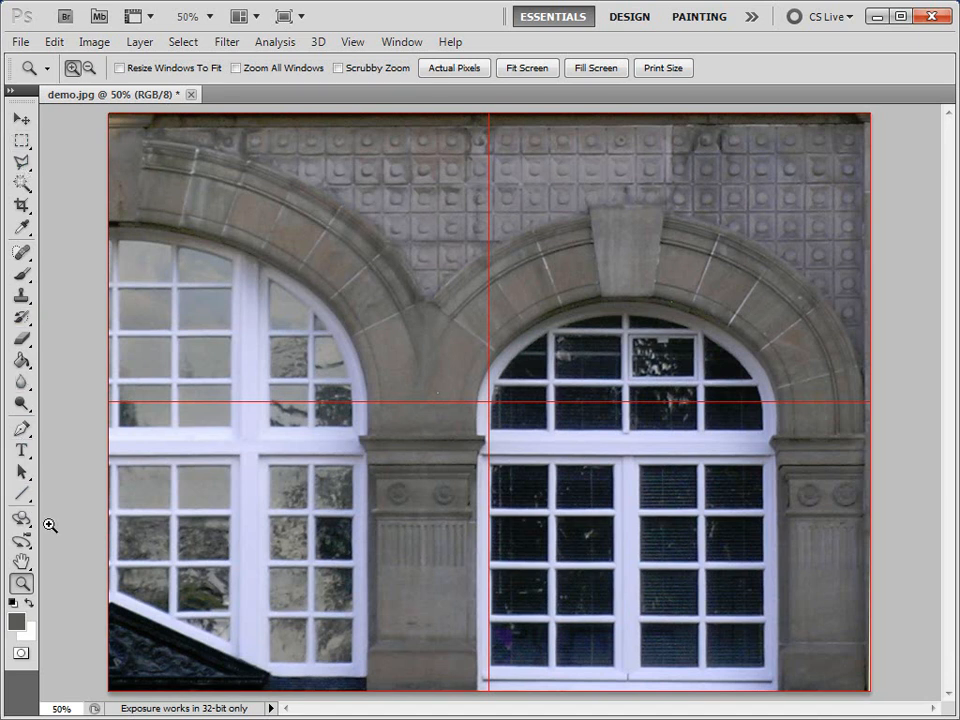
Select a thin strip along the photo's left edge and move it onto its own layer
{"action": "left_click", "coordinate": [12, 160]}
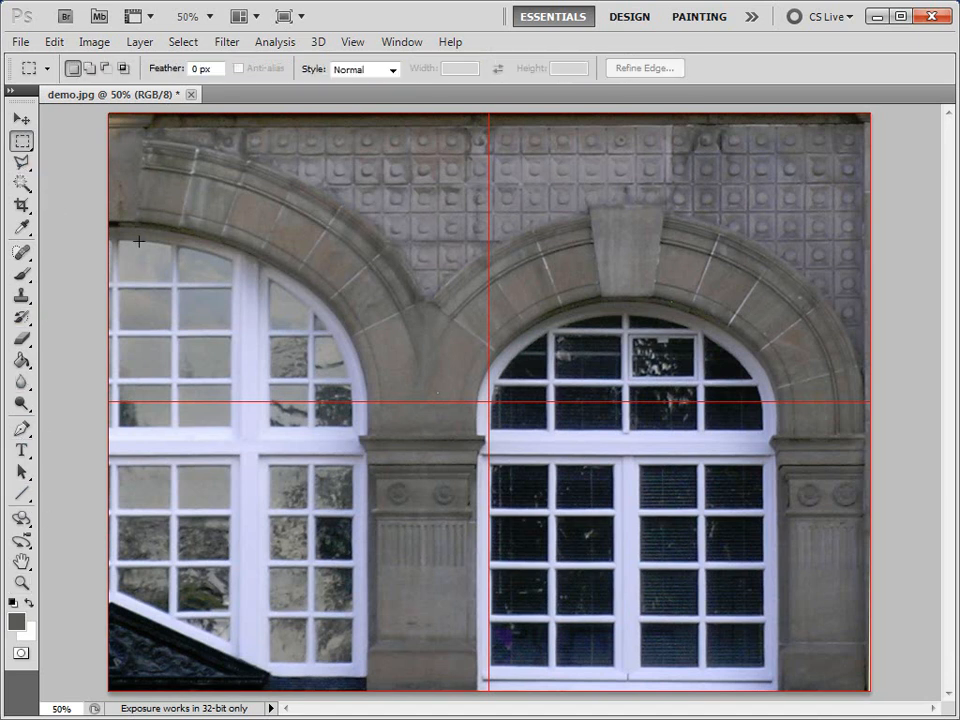
{"action": "mouse_move", "coordinate": [116, 234]}
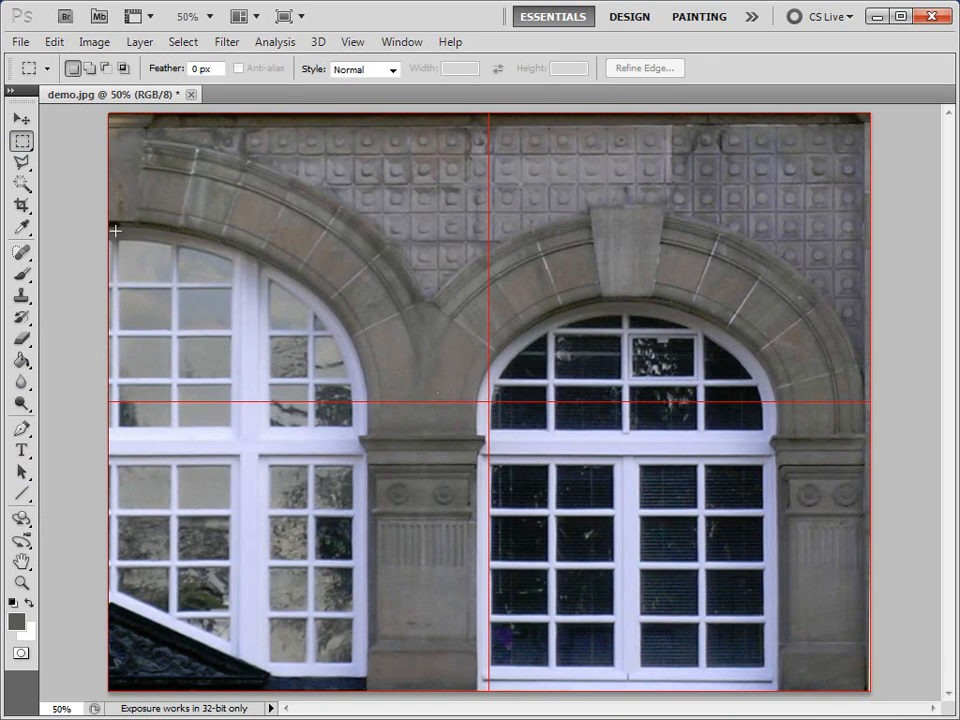
{"action": "left_click_drag", "start_coordinate": [116, 230], "coordinate": [128, 596]}
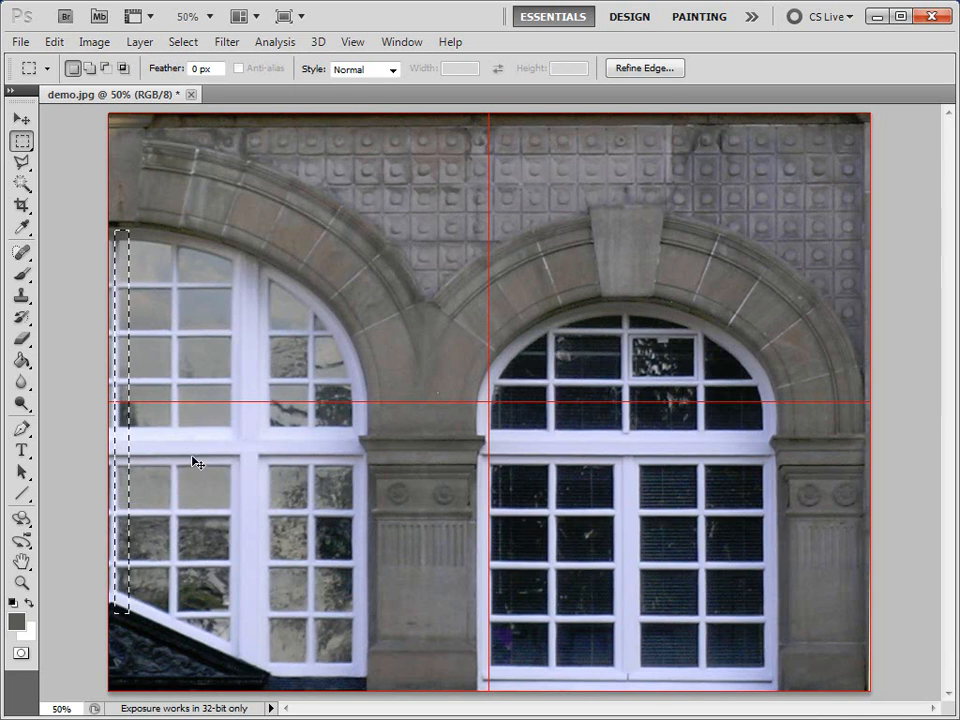
{"action": "left_click", "coordinate": [12, 122]}
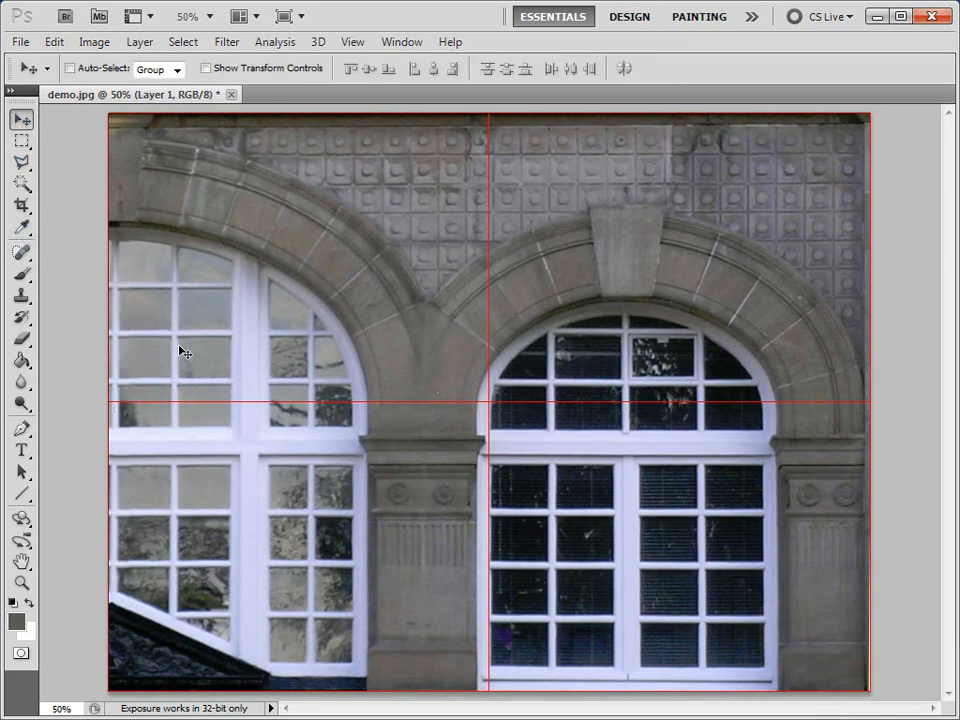
{"action": "mouse_move", "coordinate": [126, 376]}
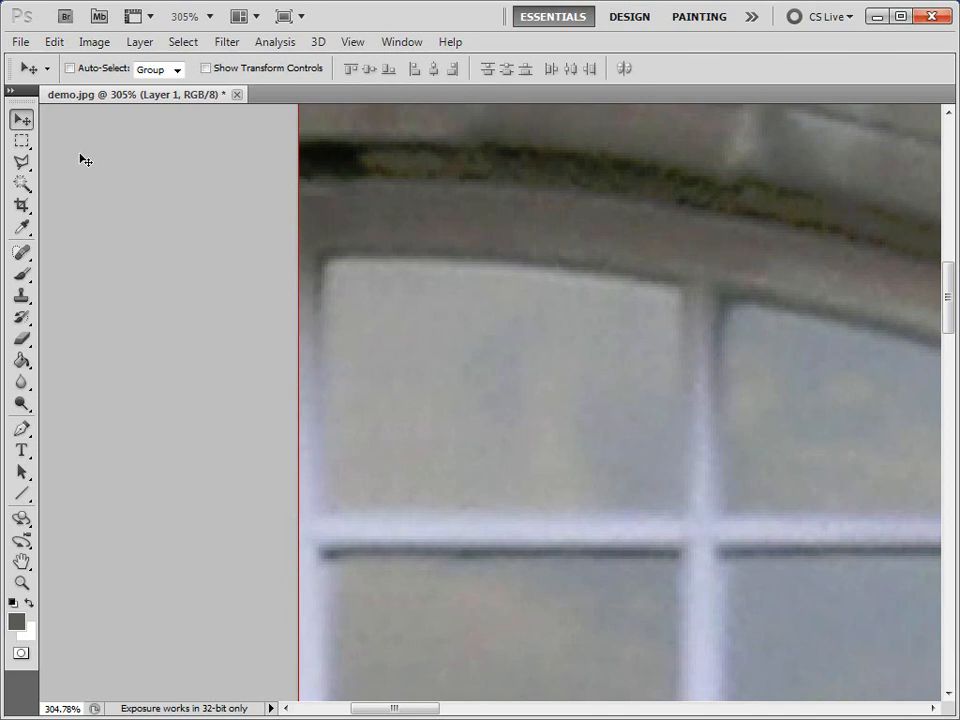
{"action": "mouse_move", "coordinate": [48, 612]}
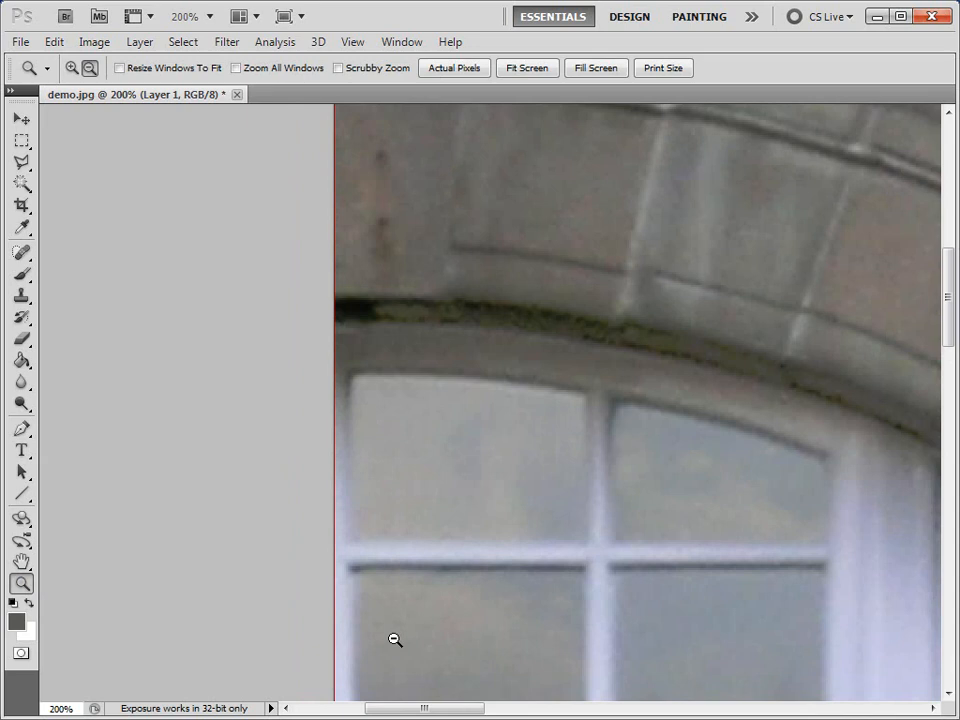
{"action": "left_click", "coordinate": [394, 640]}
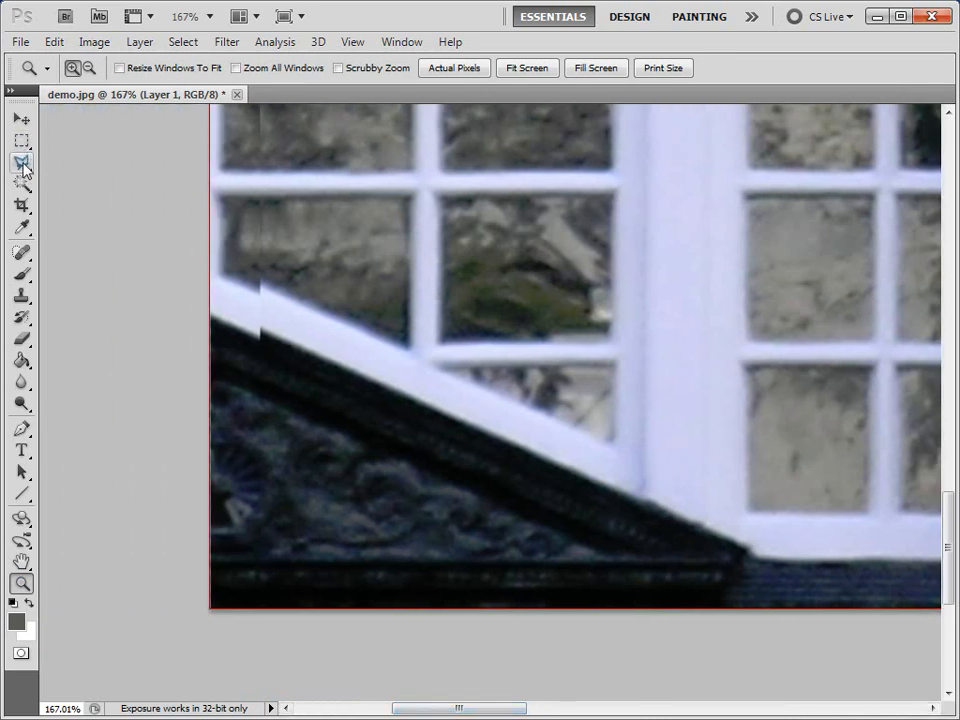
Inspect the window-frame seam up close with a soft brush ready, then return to normal size
{"action": "left_click", "coordinate": [18, 160]}
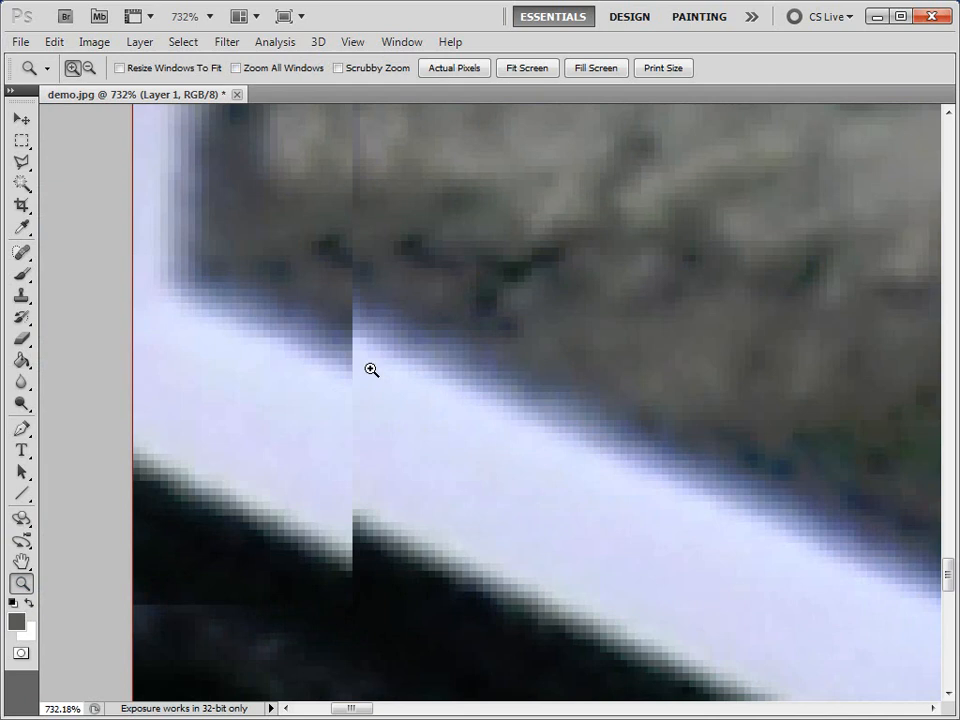
{"action": "left_click", "coordinate": [22, 338]}
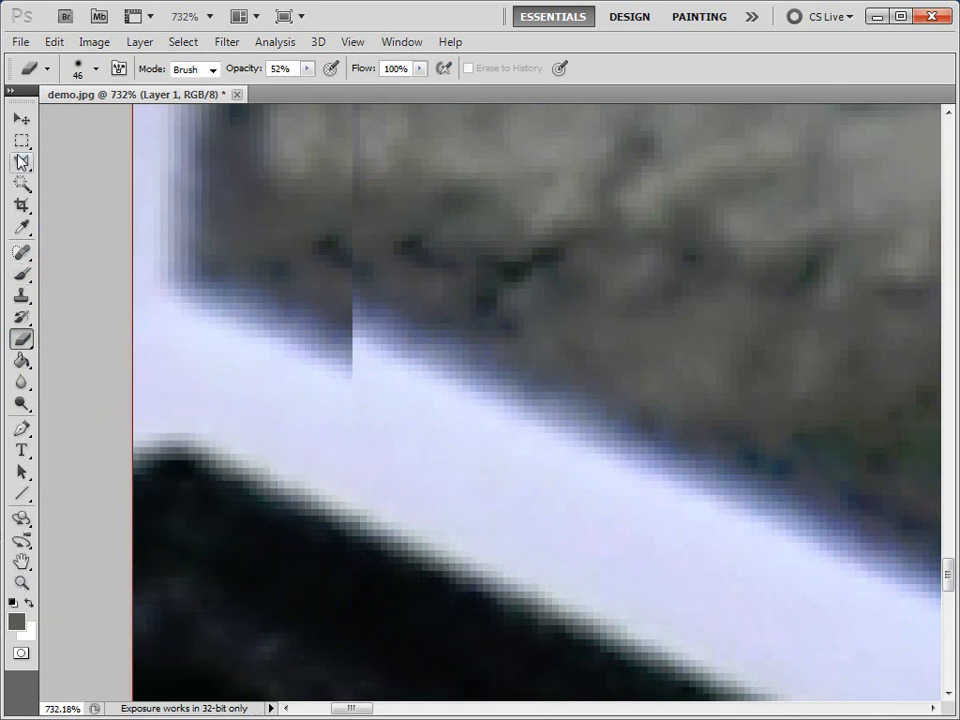
{"action": "left_click", "coordinate": [20, 162]}
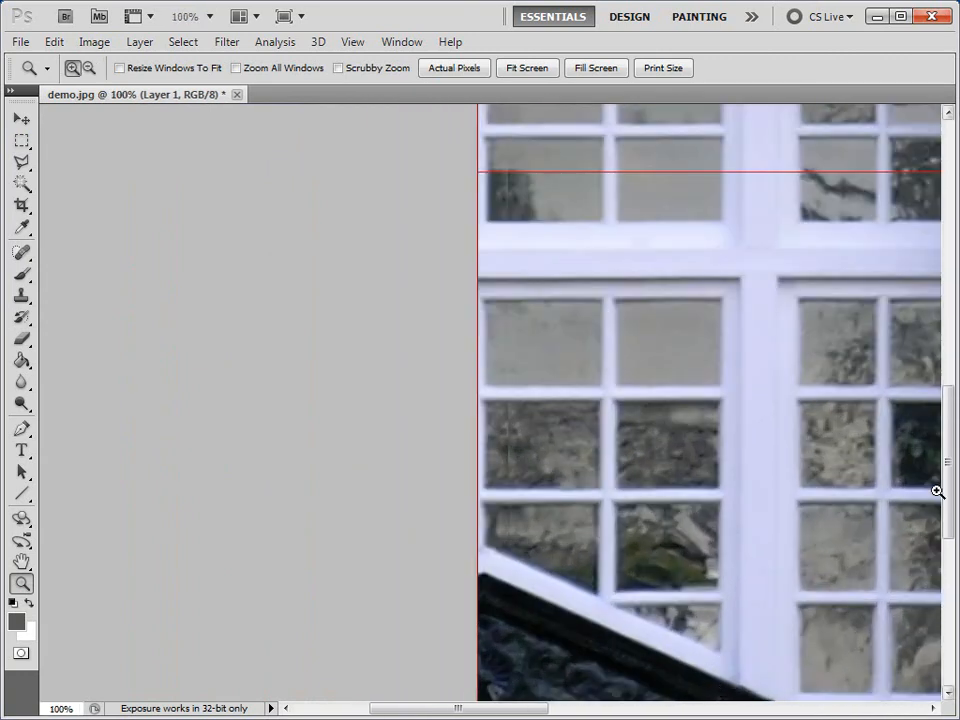
Select the thin sill strip beneath the window with a rectangular marquee
{"action": "scroll", "scroll_direction": "down", "scroll_amount": 3}
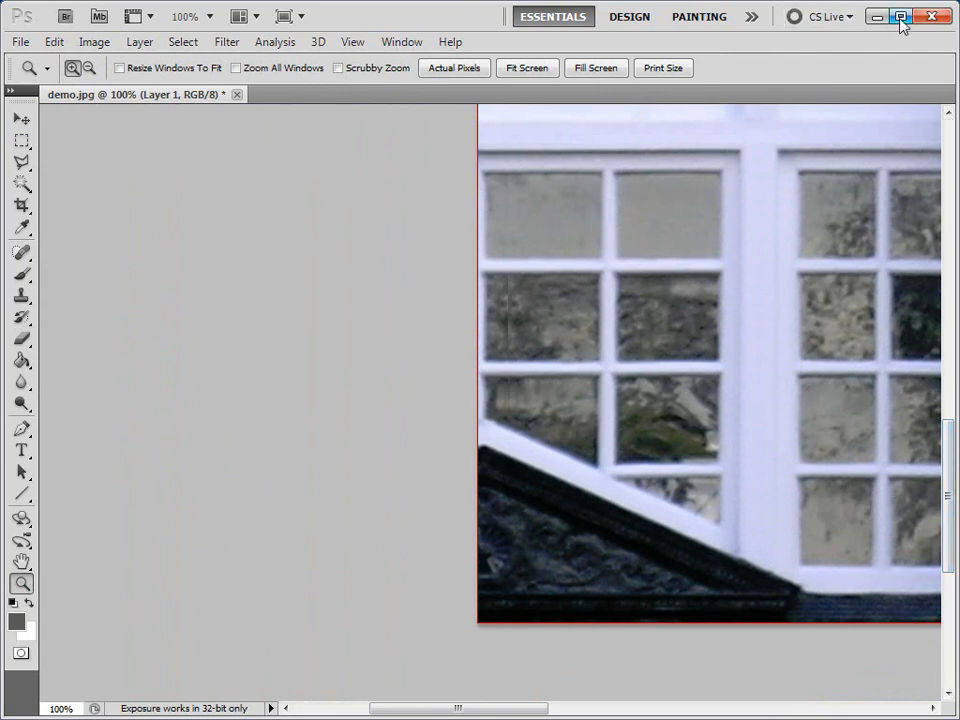
{"action": "mouse_move", "coordinate": [894, 22]}
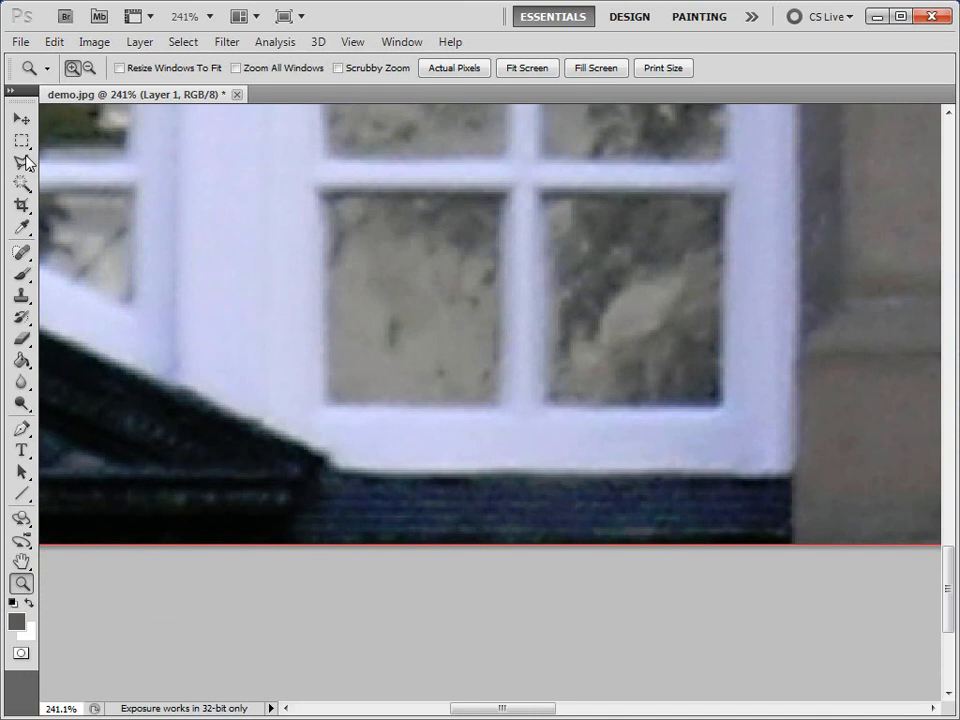
{"action": "left_click", "coordinate": [16, 140]}
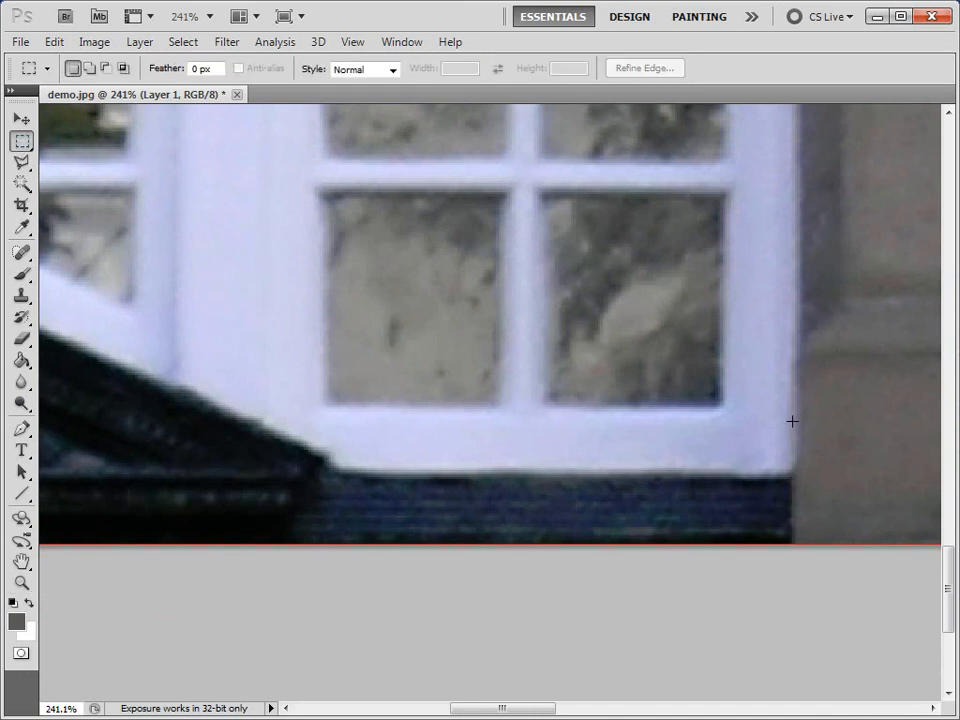
{"action": "mouse_move", "coordinate": [808, 420]}
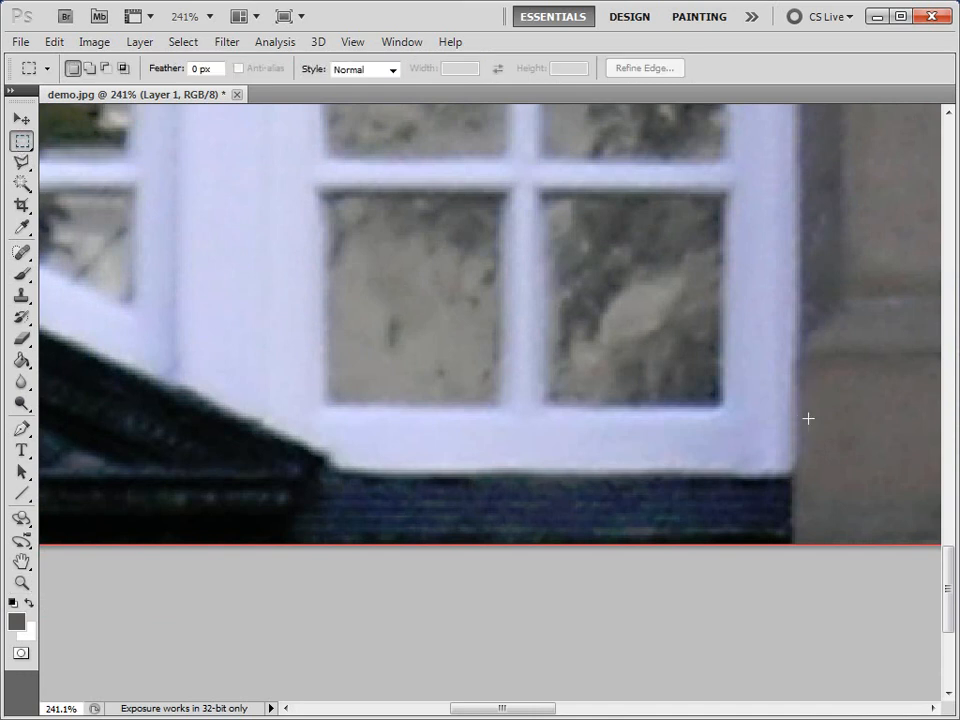
{"action": "left_click_drag", "start_coordinate": [364, 422], "coordinate": [812, 458]}
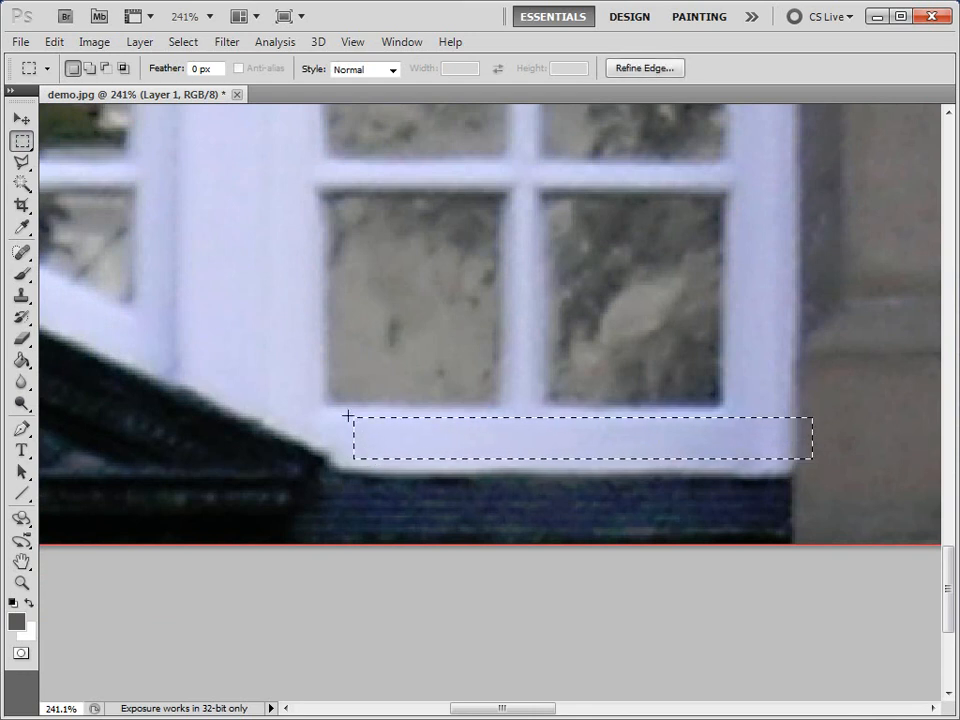
Attempt Edit > Transform > Scale on the strip and dismiss the empty-selection error
{"action": "left_click", "coordinate": [56, 44]}
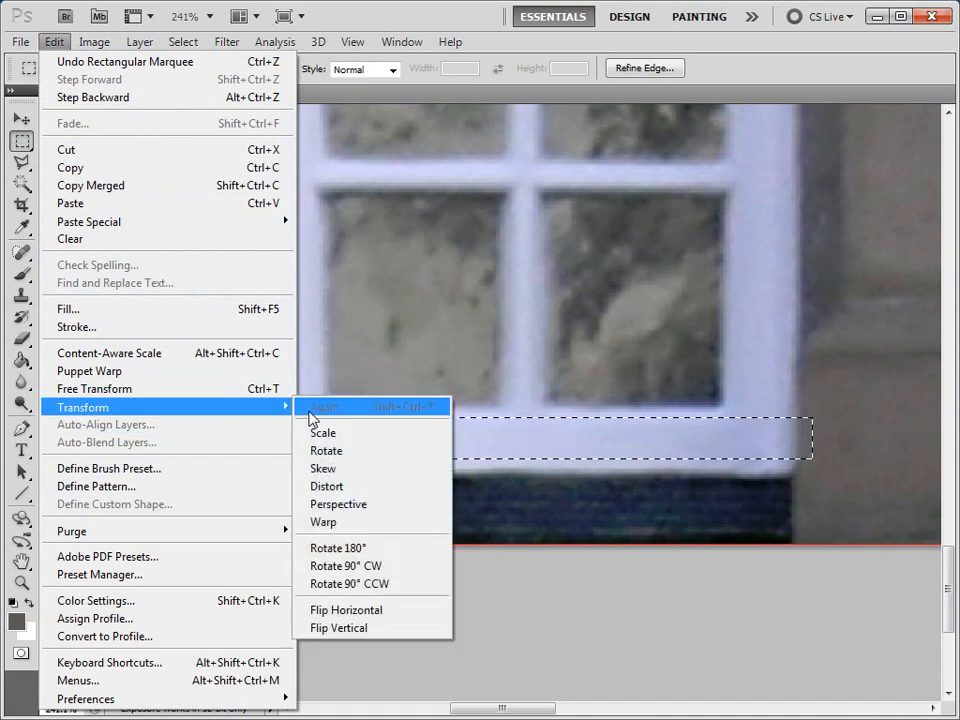
{"action": "left_click", "coordinate": [322, 406]}
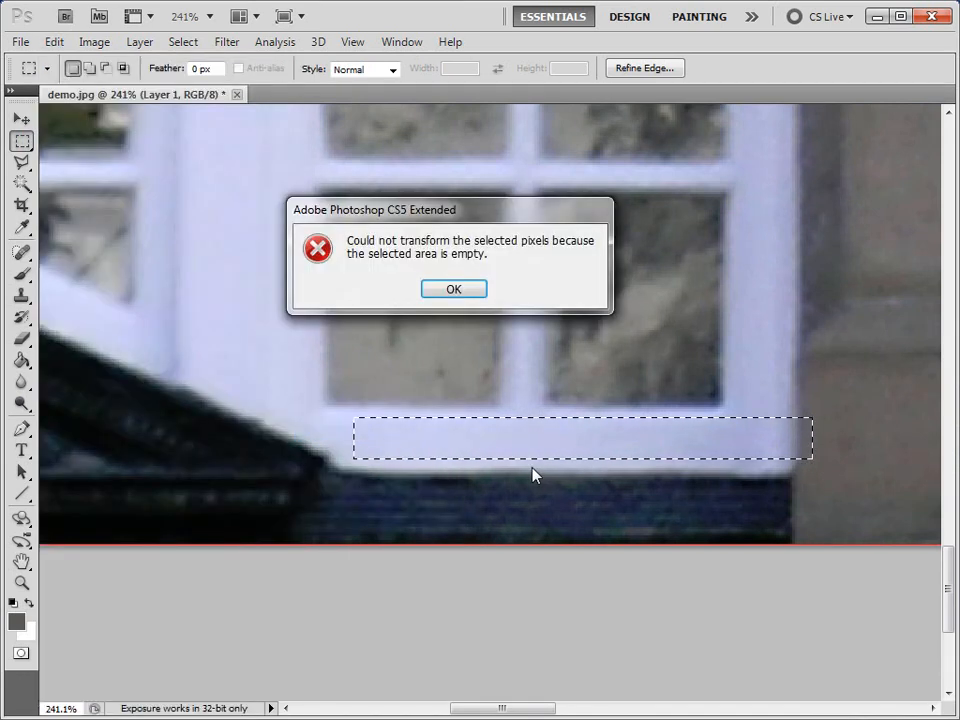
{"action": "left_click", "coordinate": [452, 288]}
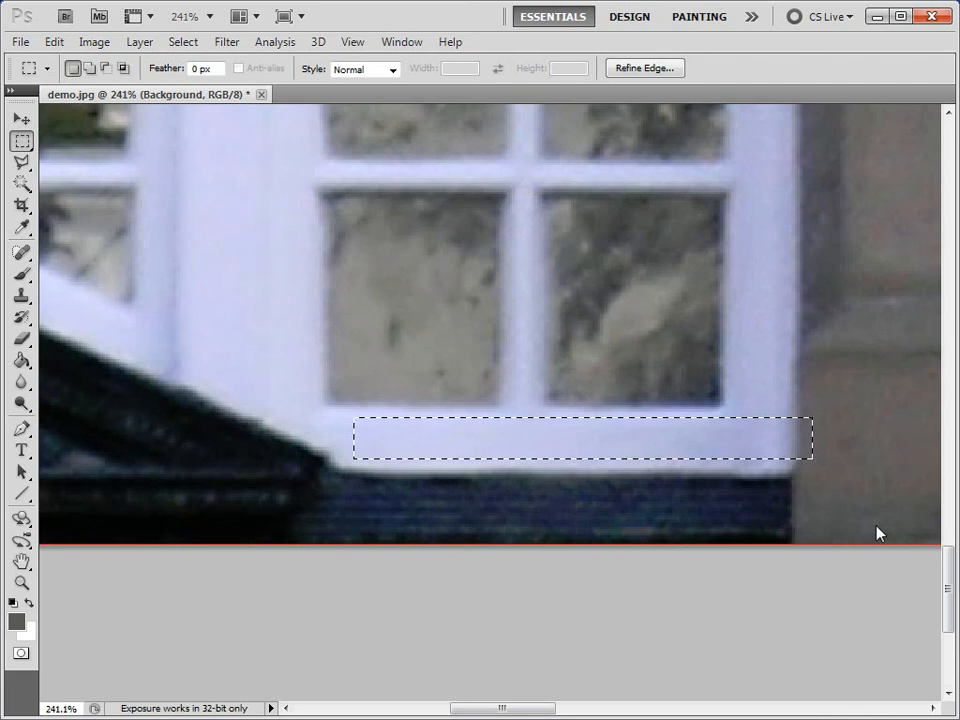
{"action": "left_click", "coordinate": [54, 44]}
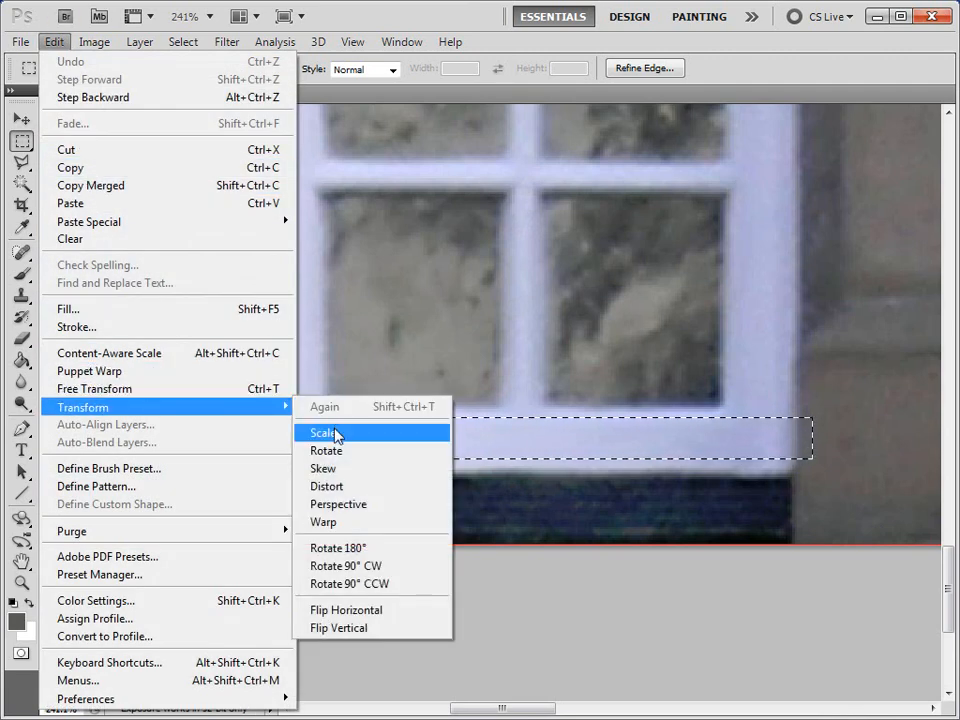
Scale the selected sill strip downward so it covers the dark band beneath the window
{"action": "left_click", "coordinate": [324, 432]}
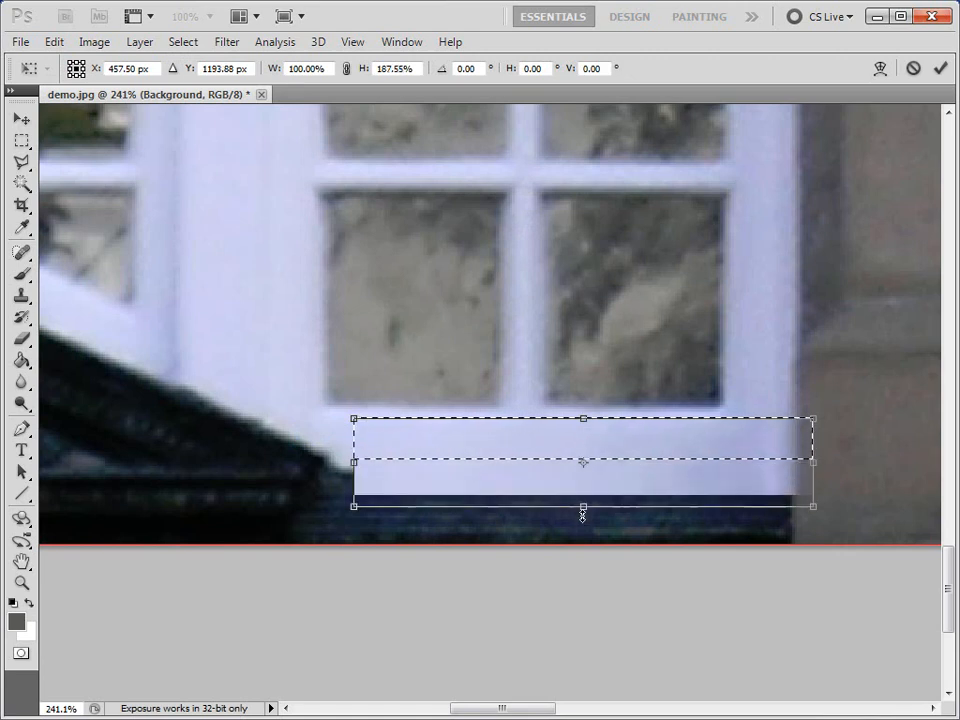
{"action": "left_click_drag", "start_coordinate": [584, 504], "coordinate": [584, 564]}
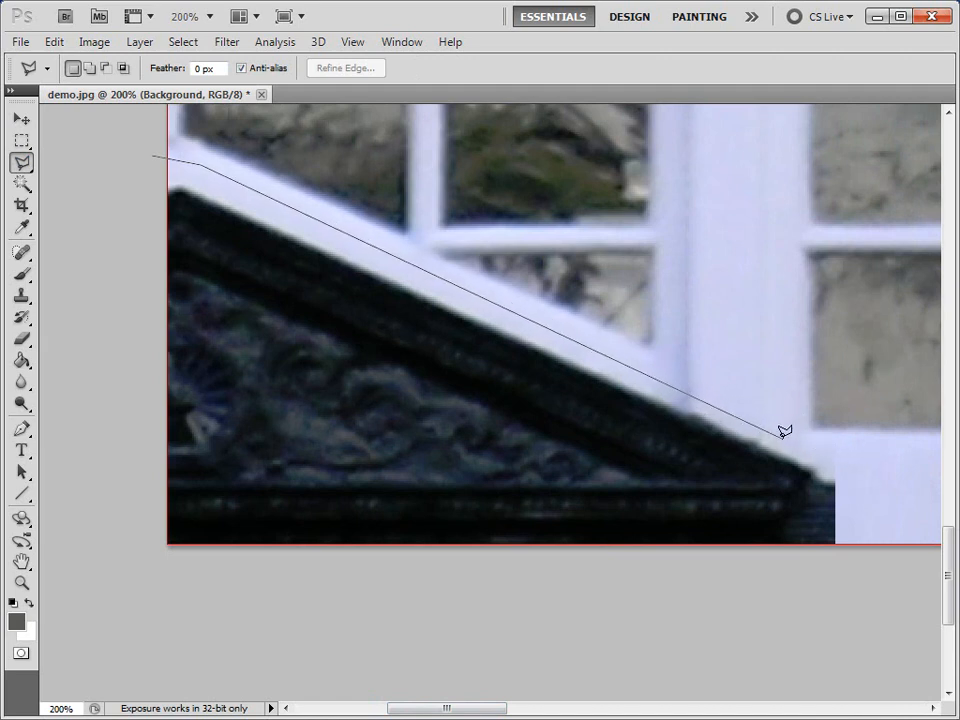
Close the lasso outline along the roof edge and enlarge the soft brush
{"action": "left_click", "coordinate": [880, 564]}
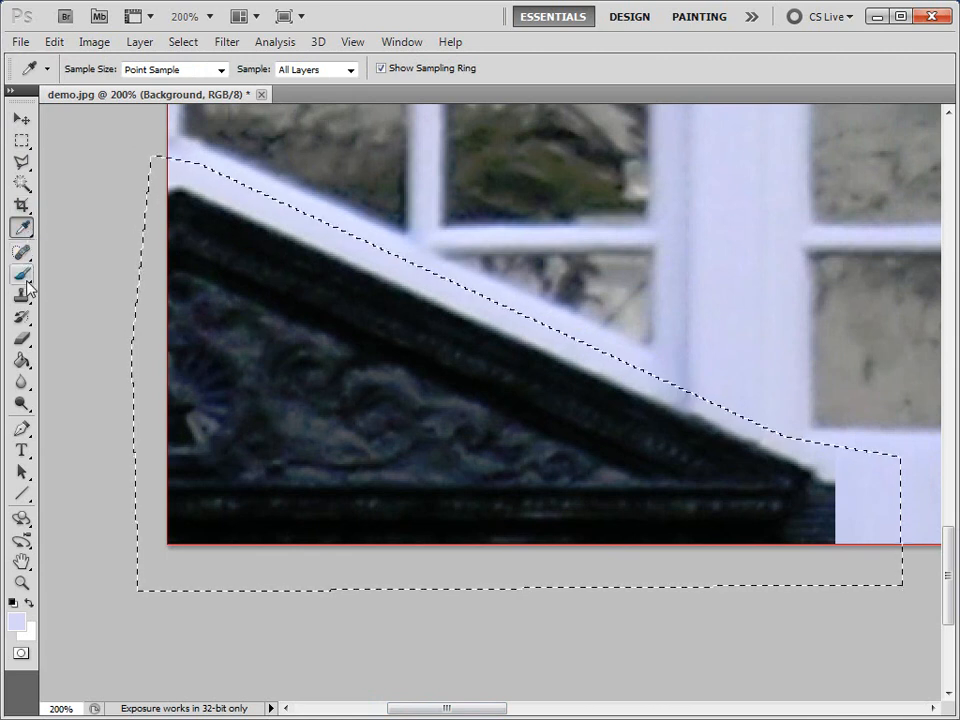
{"action": "left_click", "coordinate": [22, 276]}
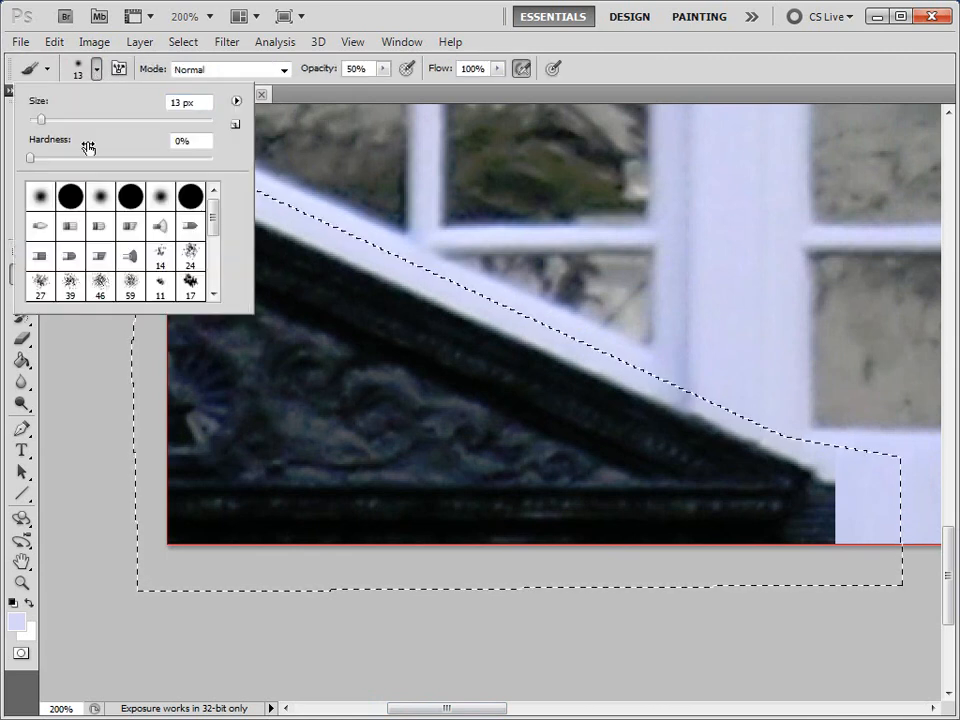
{"action": "left_click_drag", "start_coordinate": [42, 120], "coordinate": [88, 120]}
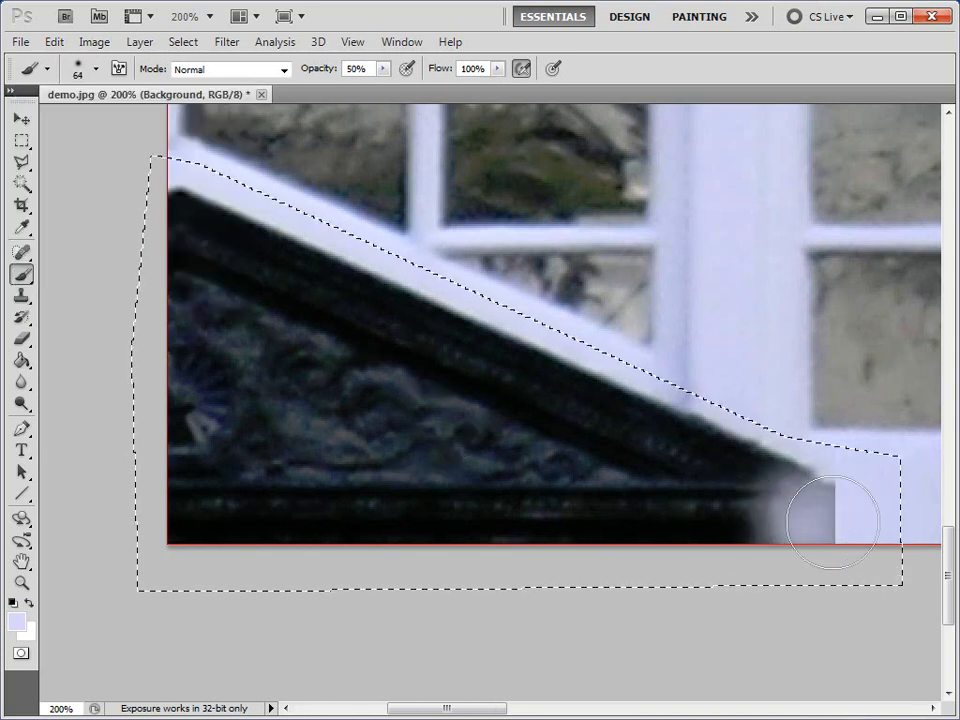
Paint out the dark pediment inside the outline with the pale wall colour
{"action": "left_click_drag", "start_coordinate": [836, 520], "coordinate": [776, 490]}
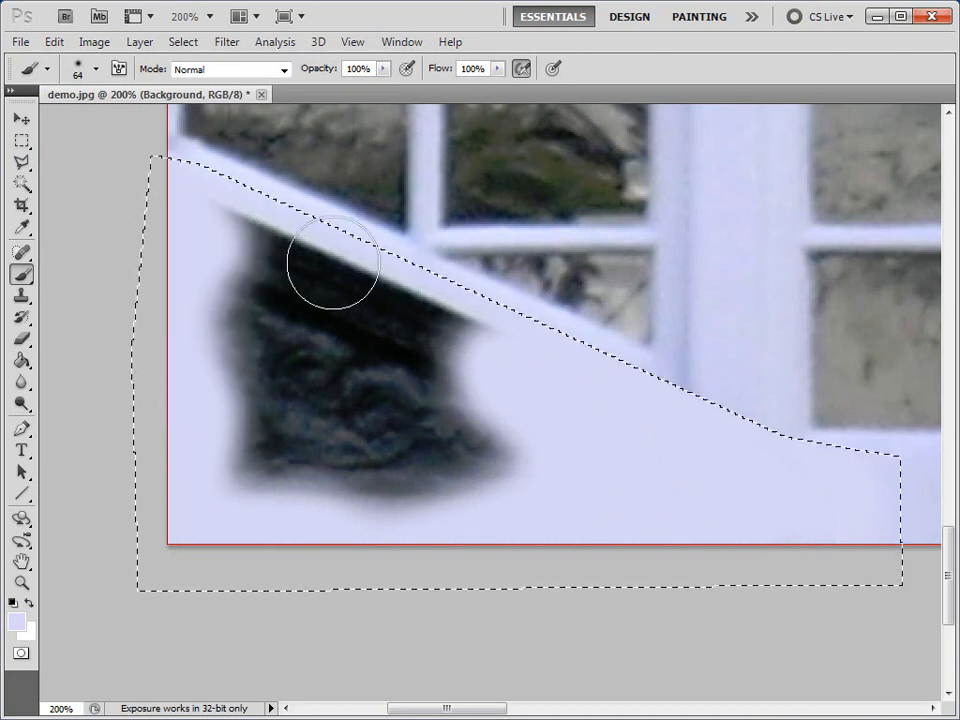
{"action": "left_click_drag", "start_coordinate": [340, 270], "coordinate": [512, 440]}
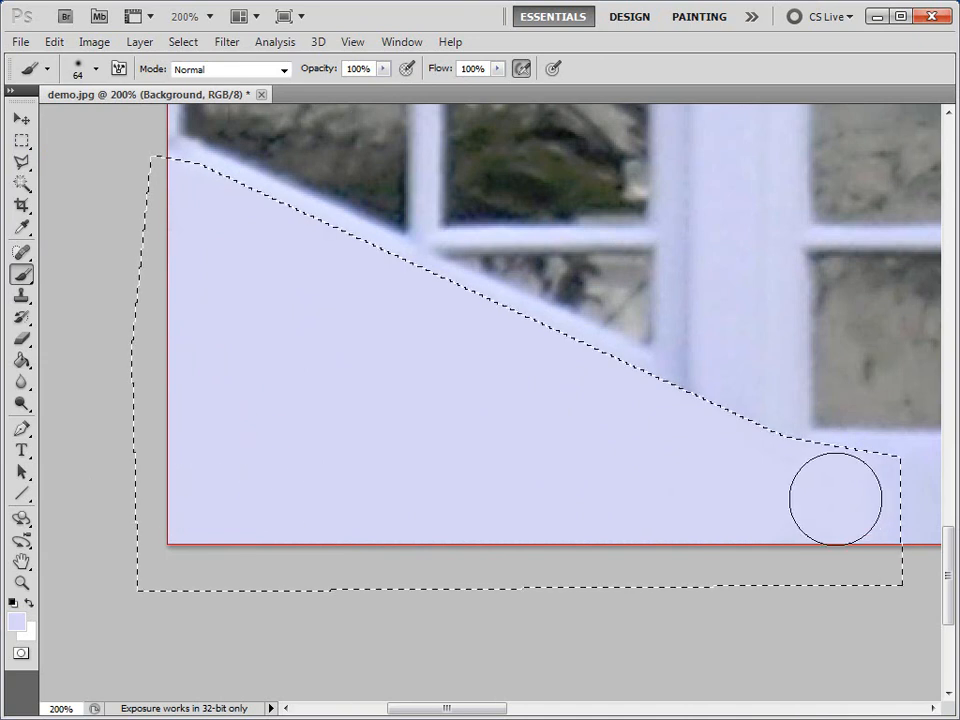
{"action": "left_click", "coordinate": [184, 40]}
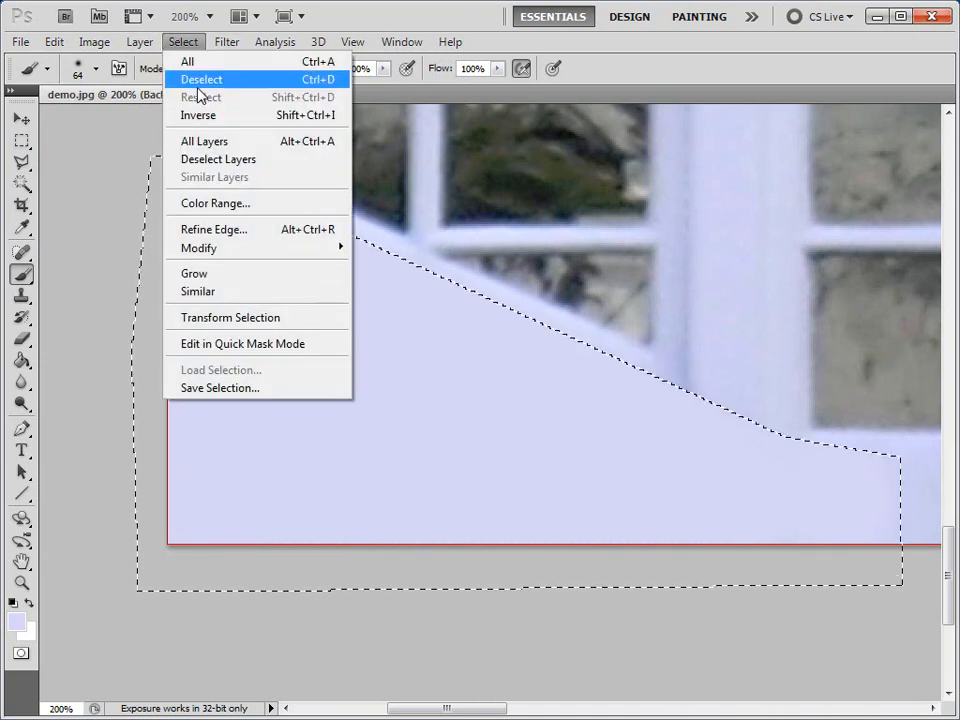
{"action": "left_click", "coordinate": [200, 80]}
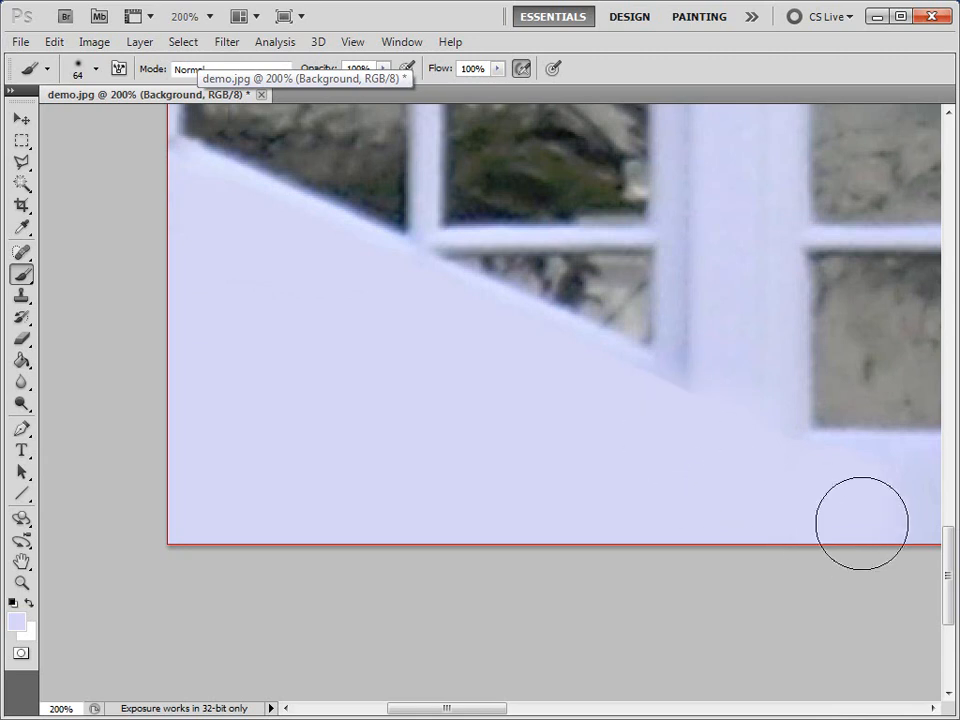
{"action": "mouse_move", "coordinate": [640, 420]}
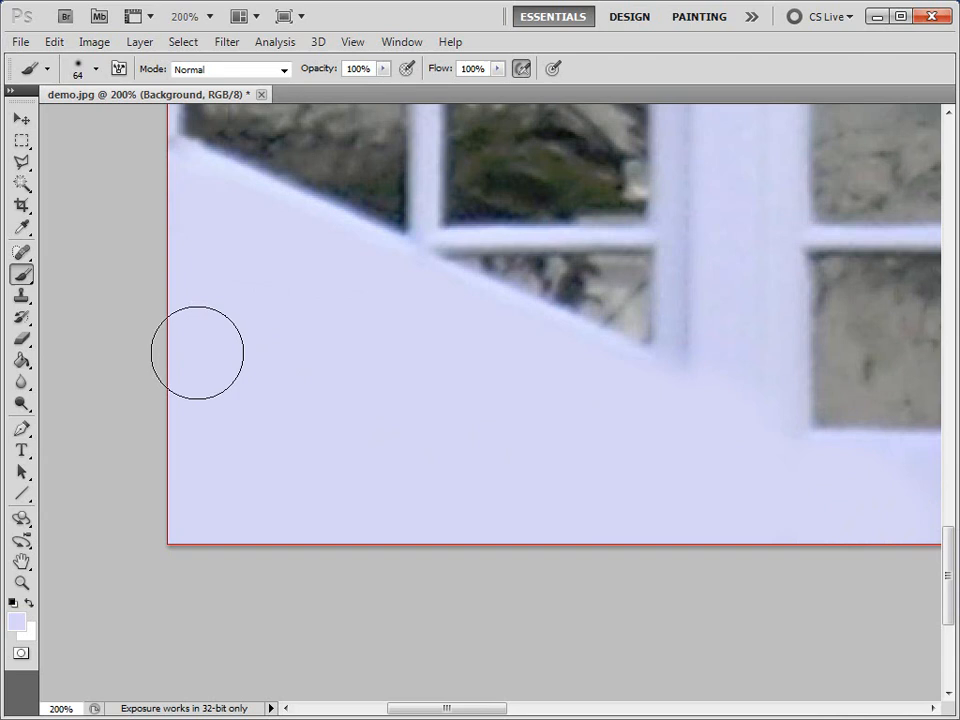
{"action": "left_click", "coordinate": [18, 580]}
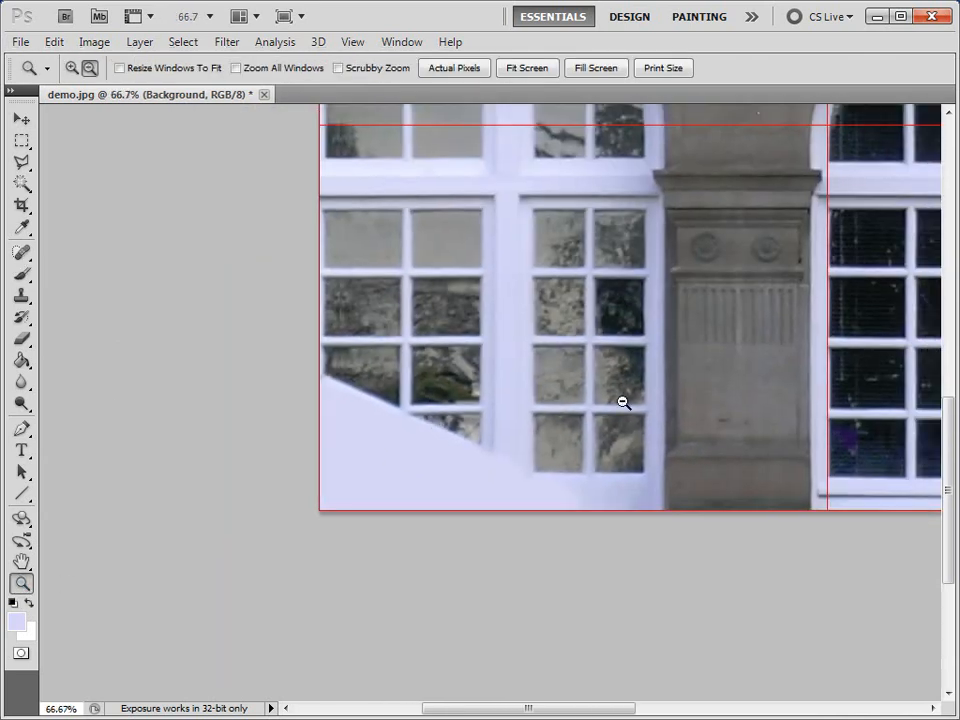
{"action": "left_click", "coordinate": [622, 402]}
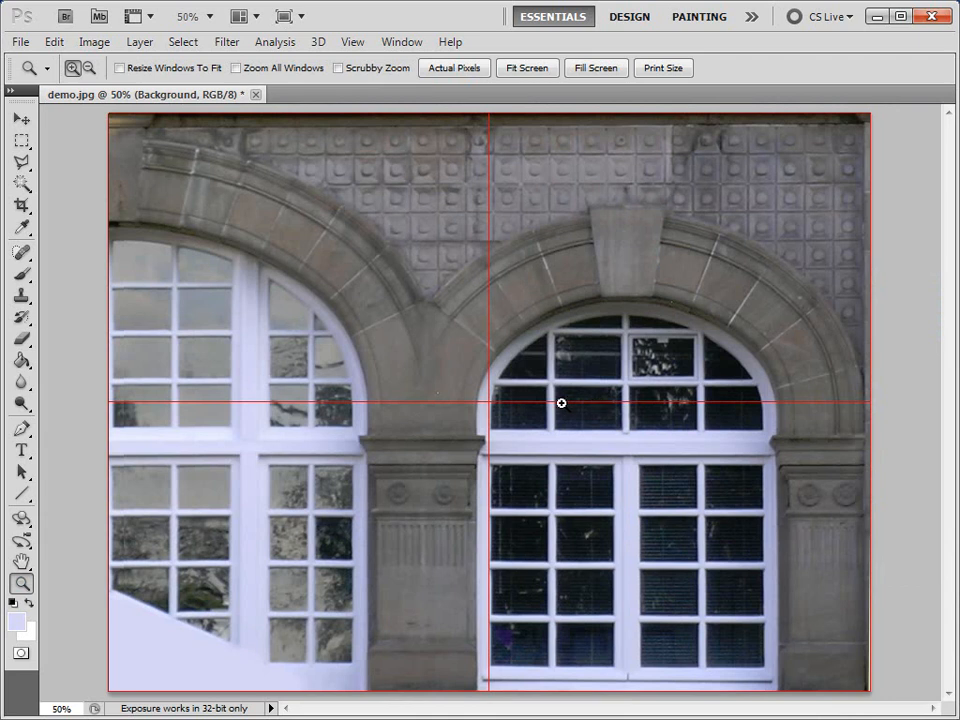
{"action": "mouse_move", "coordinate": [304, 376]}
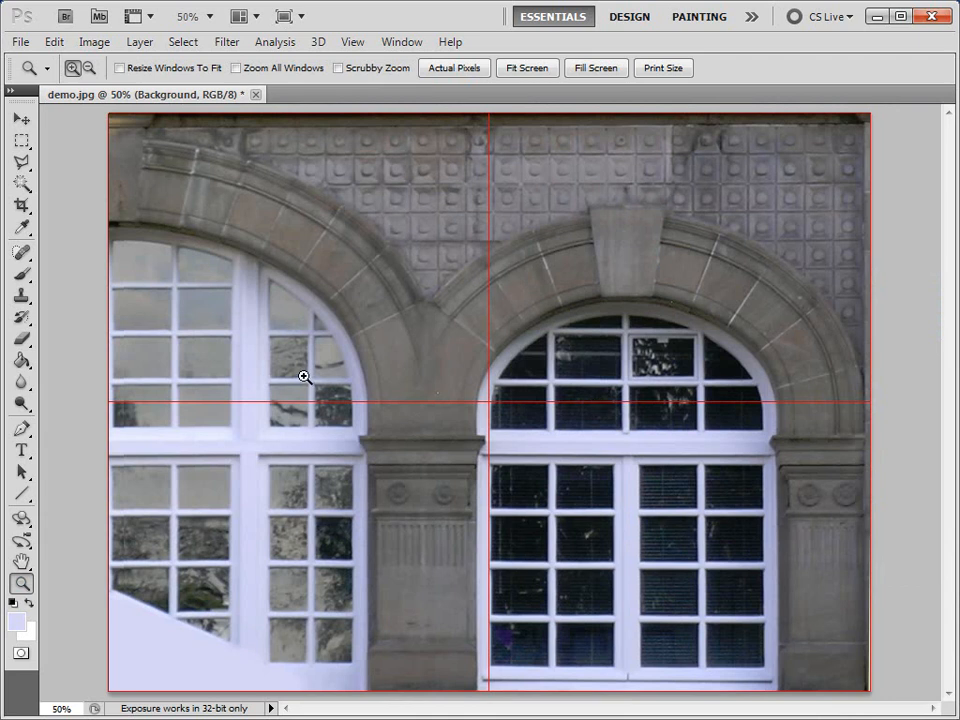
{"action": "mouse_move", "coordinate": [876, 660]}
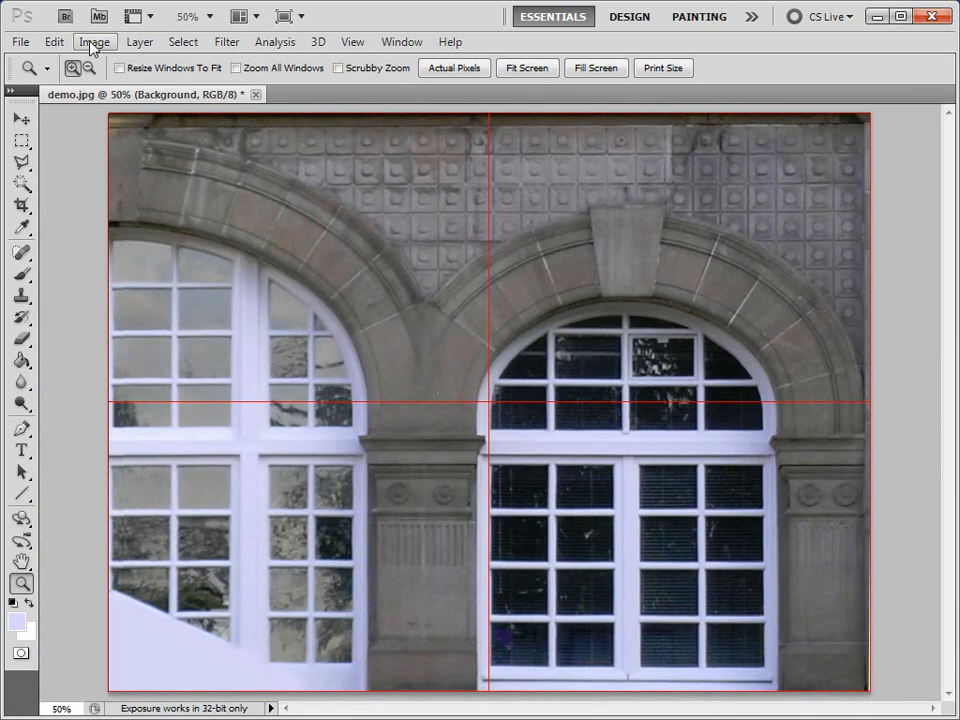
Set the canvas width to 1610 pixels, accepting the clipped edge
{"action": "left_click", "coordinate": [90, 44]}
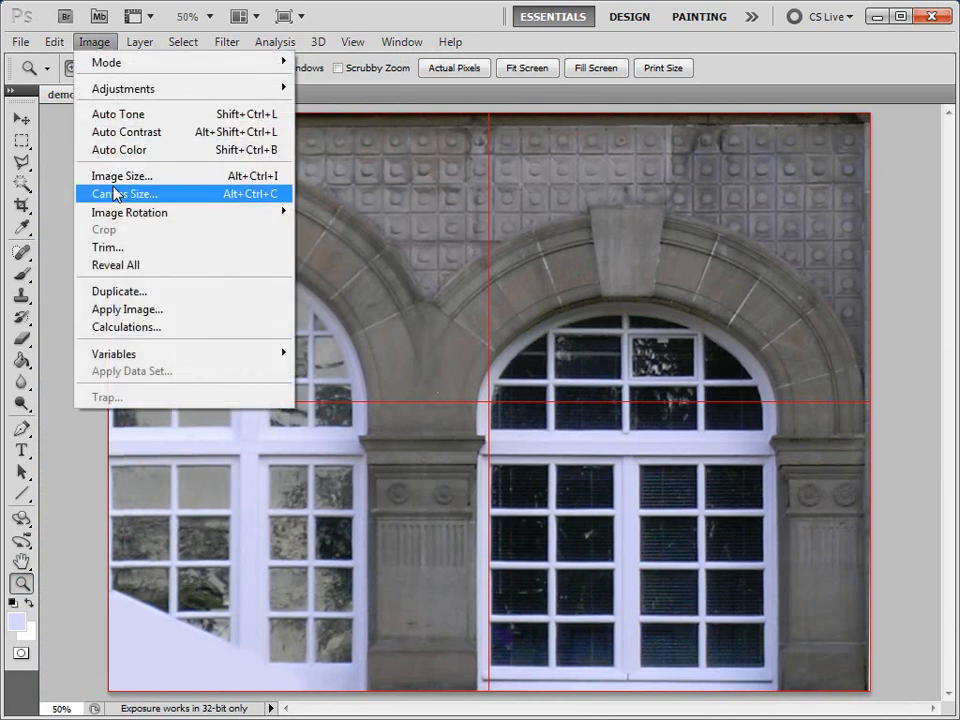
{"action": "left_click", "coordinate": [120, 192]}
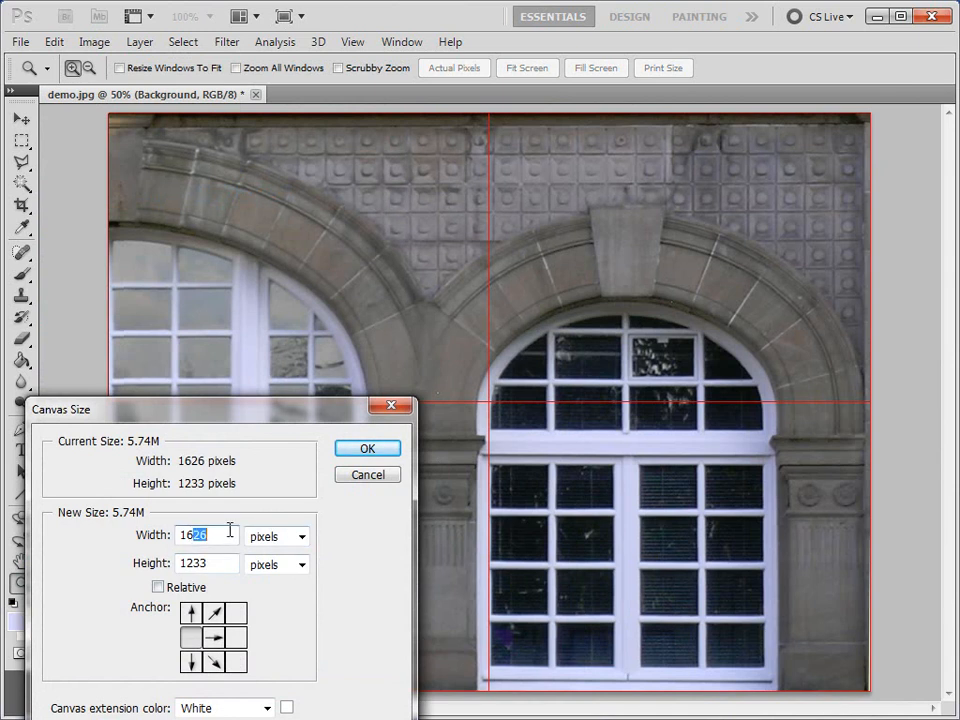
{"action": "left_click", "coordinate": [368, 448]}
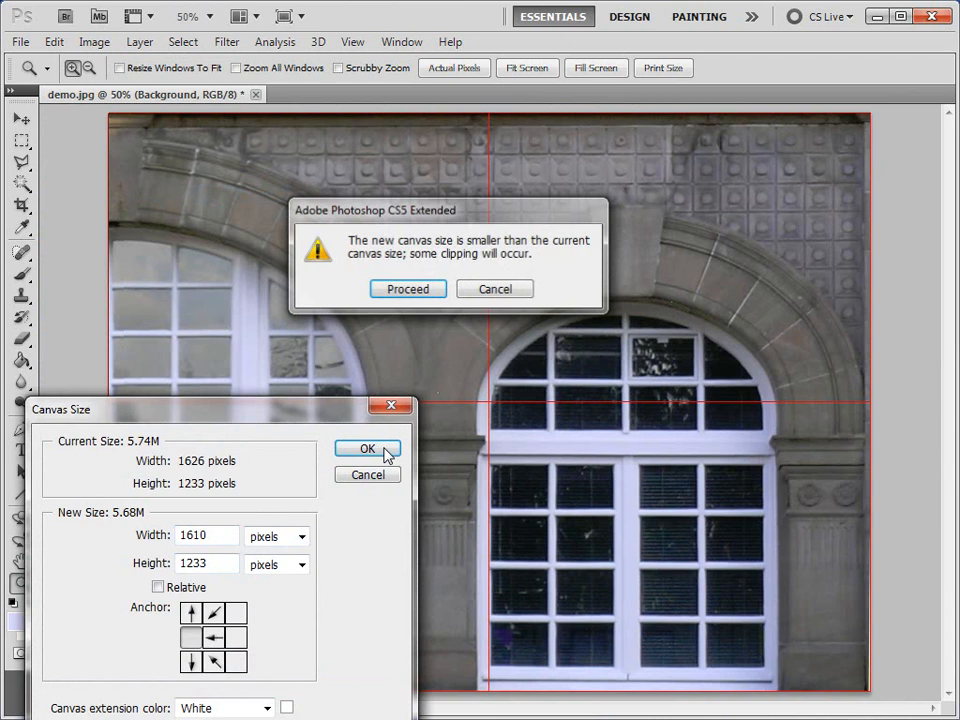
{"action": "left_click", "coordinate": [408, 288]}
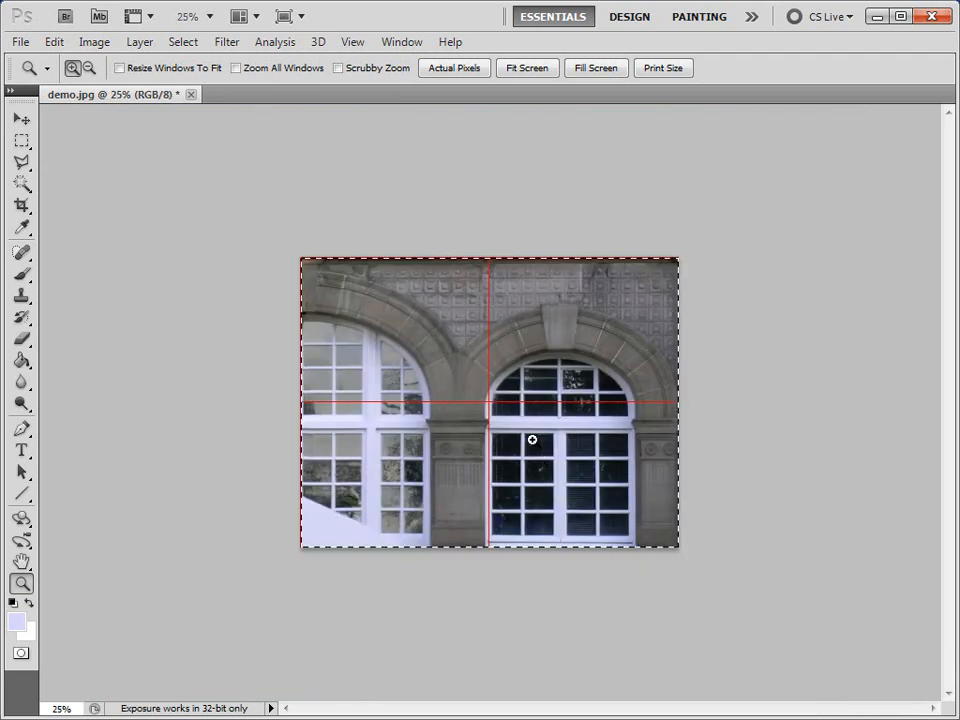
Resize the canvas to 200 percent width, doubling it for the mirrored copy
{"action": "left_click", "coordinate": [92, 40]}
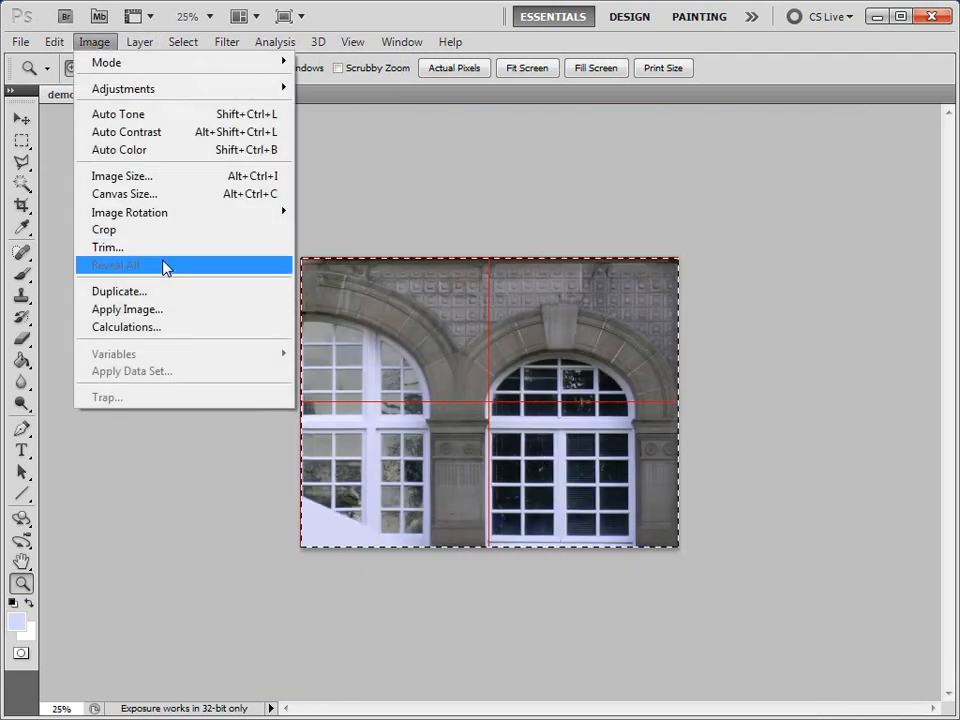
{"action": "left_click", "coordinate": [124, 192]}
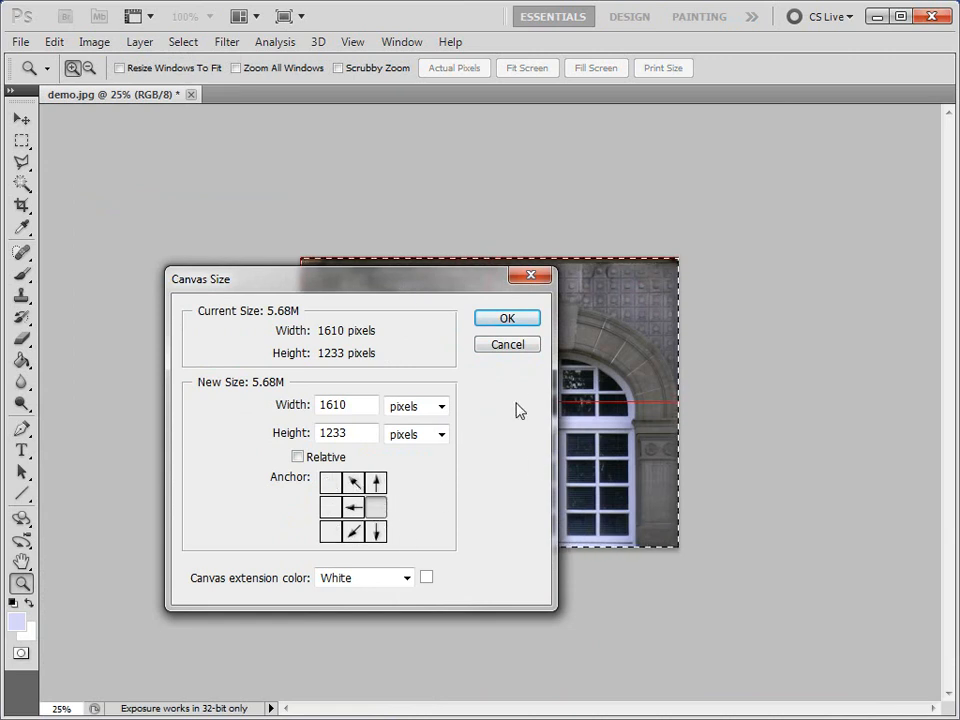
{"action": "left_click", "coordinate": [442, 406]}
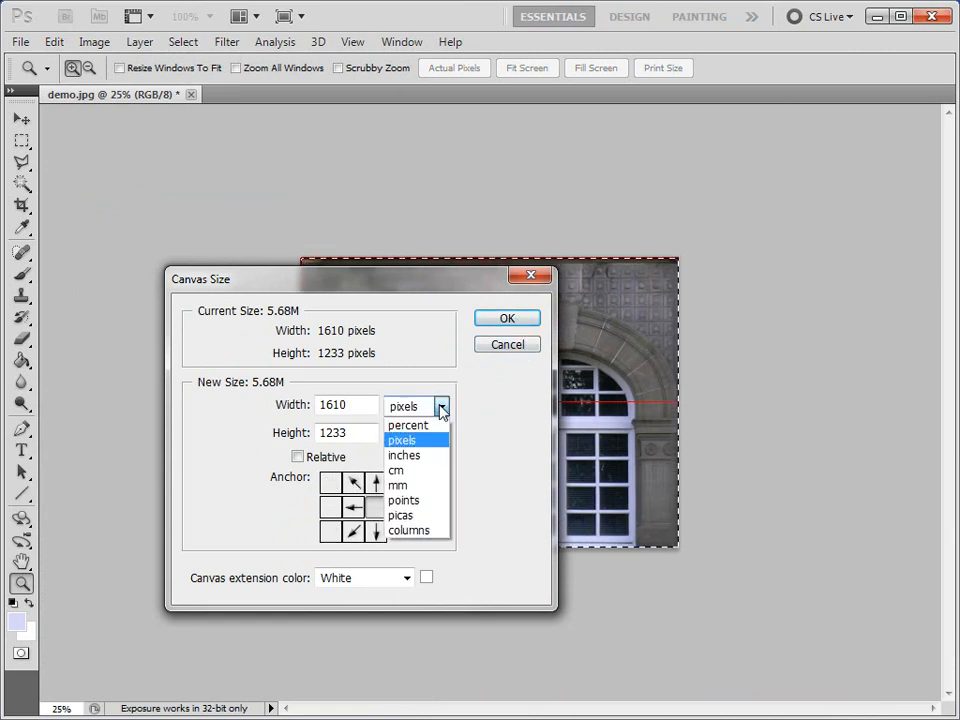
{"action": "left_click", "coordinate": [408, 424]}
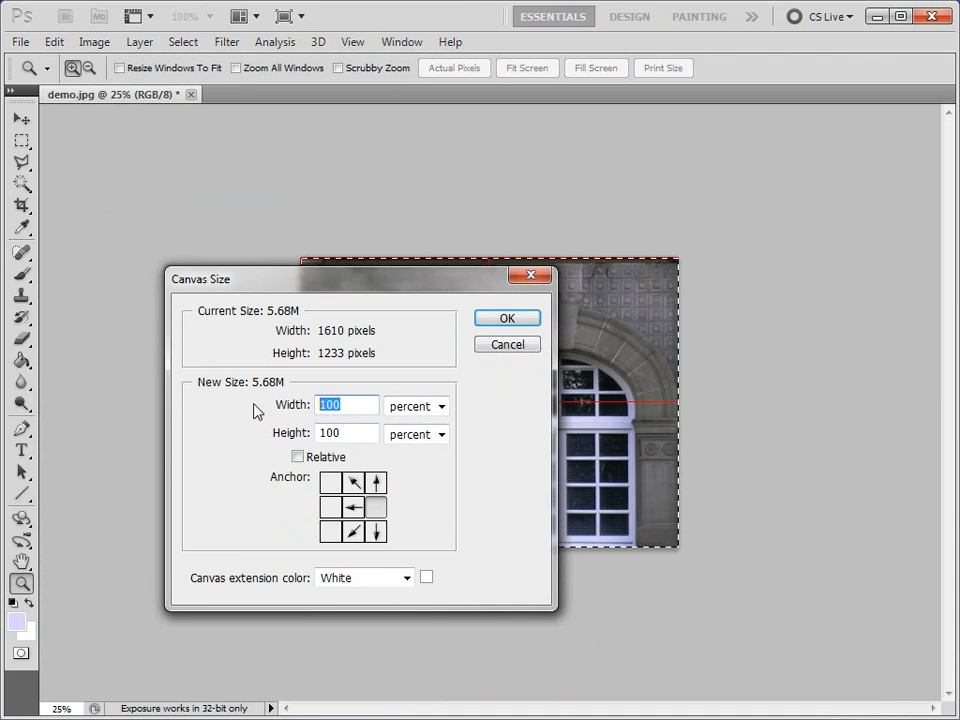
{"action": "type", "text": "200"}
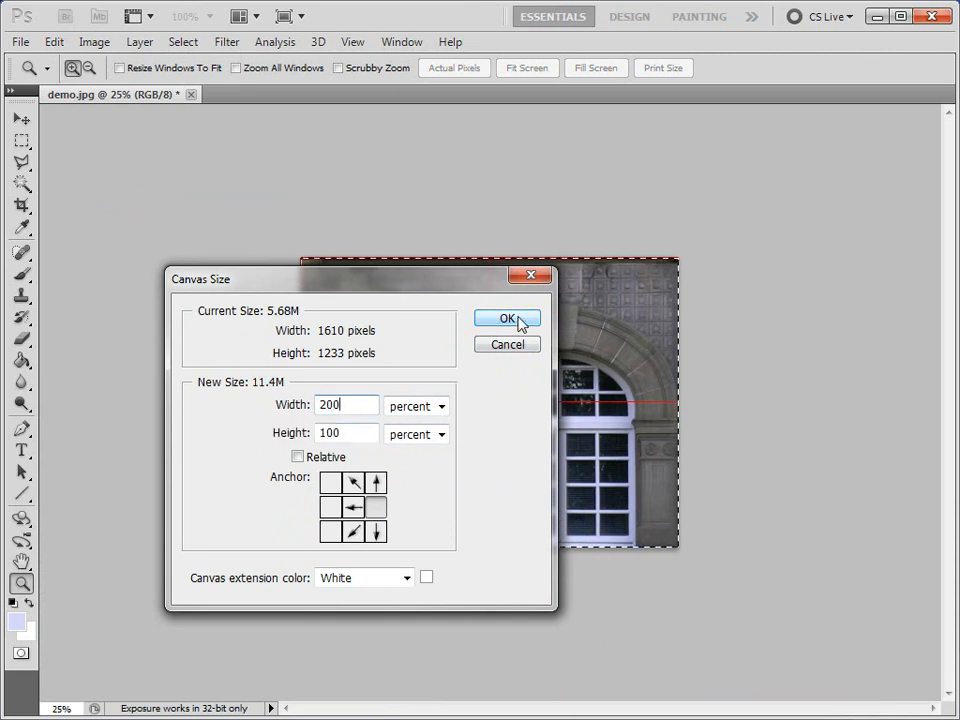
{"action": "left_click", "coordinate": [506, 318]}
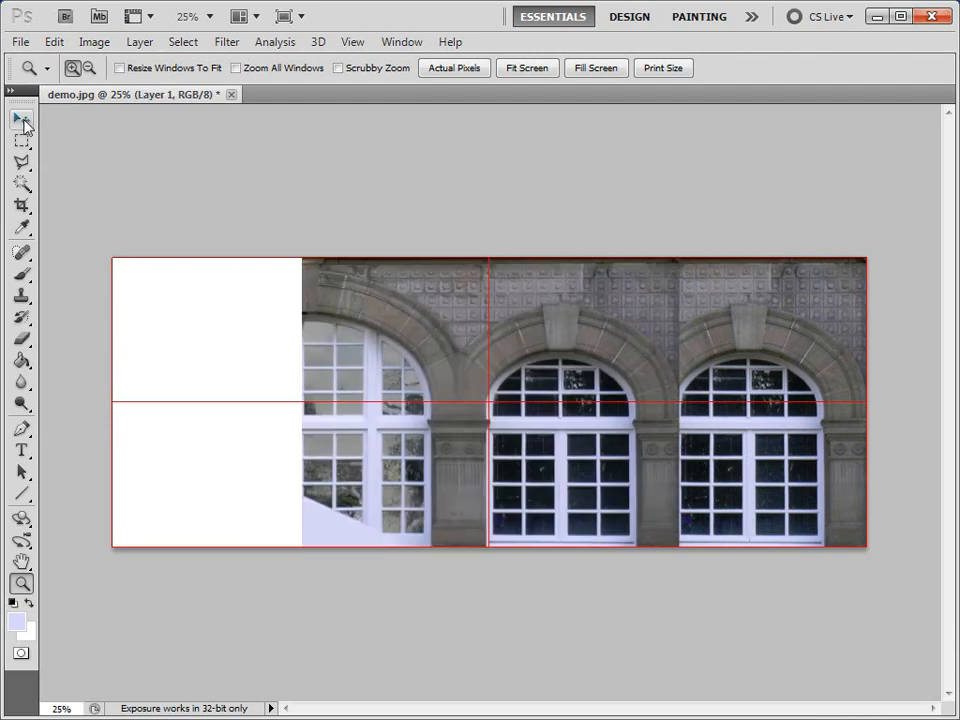
Snap the copy to the left edge with Snap To All, flip it horizontally and flatten into one symmetric facade
{"action": "left_click", "coordinate": [20, 122]}
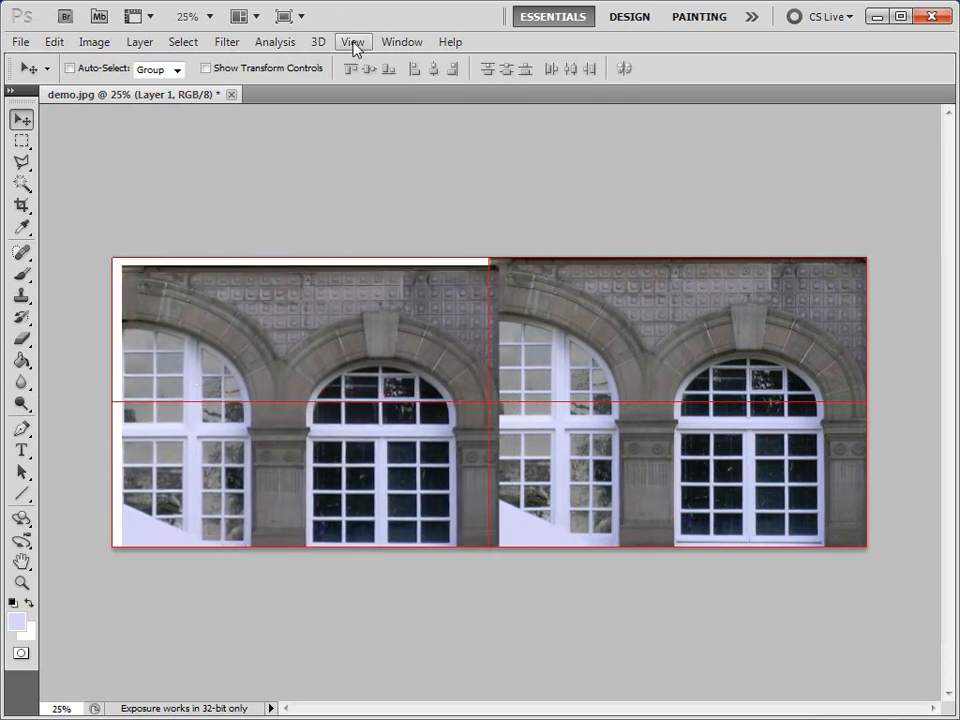
{"action": "left_click", "coordinate": [352, 42]}
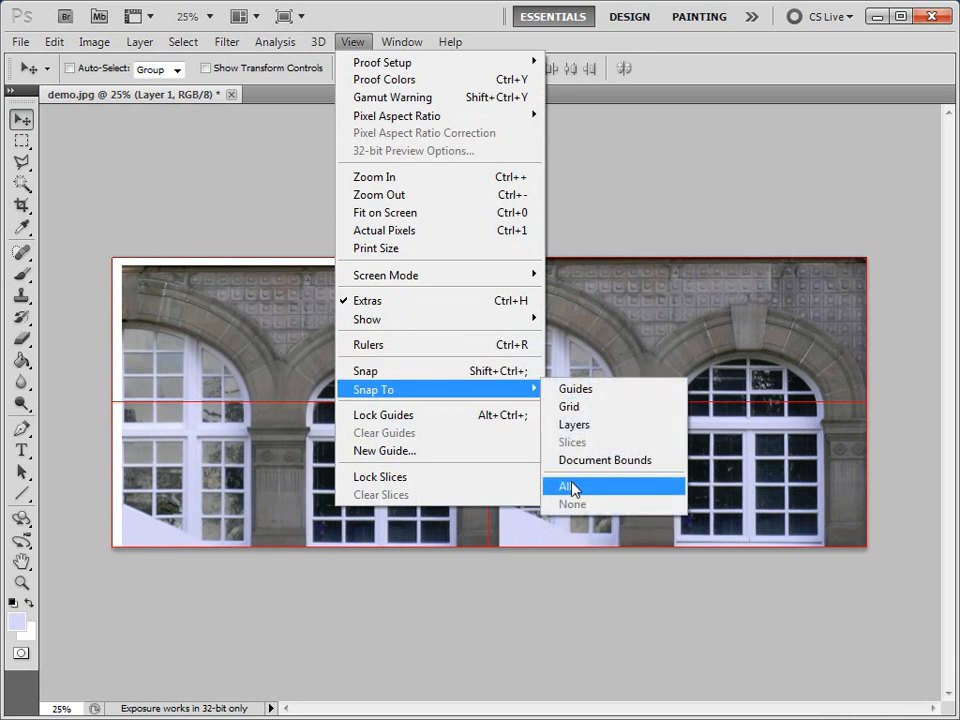
{"action": "left_click", "coordinate": [568, 486]}
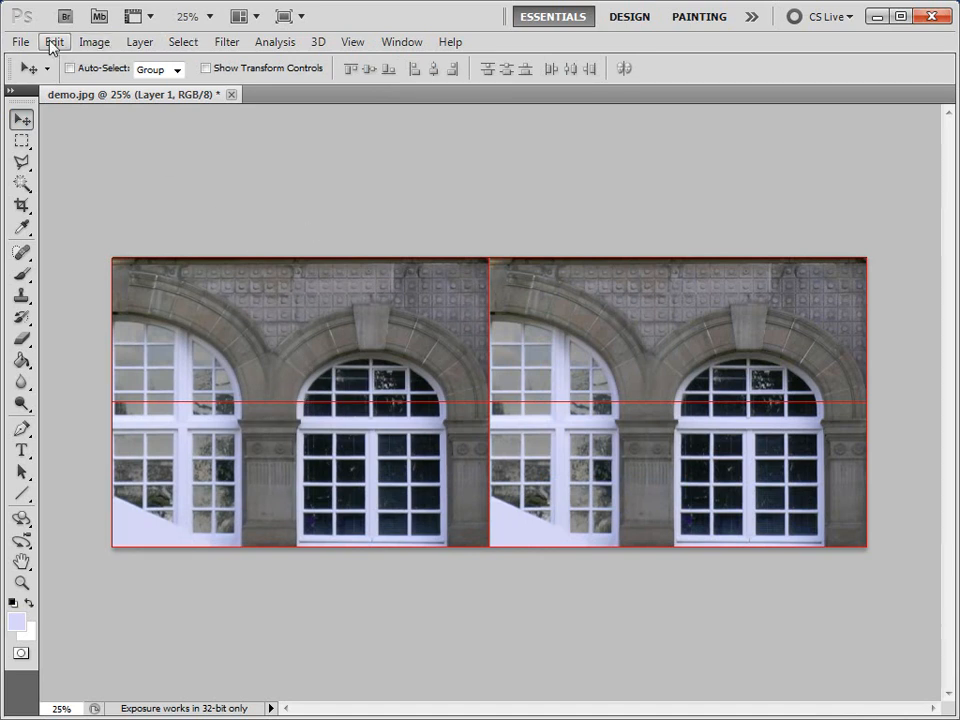
{"action": "left_click", "coordinate": [54, 40]}
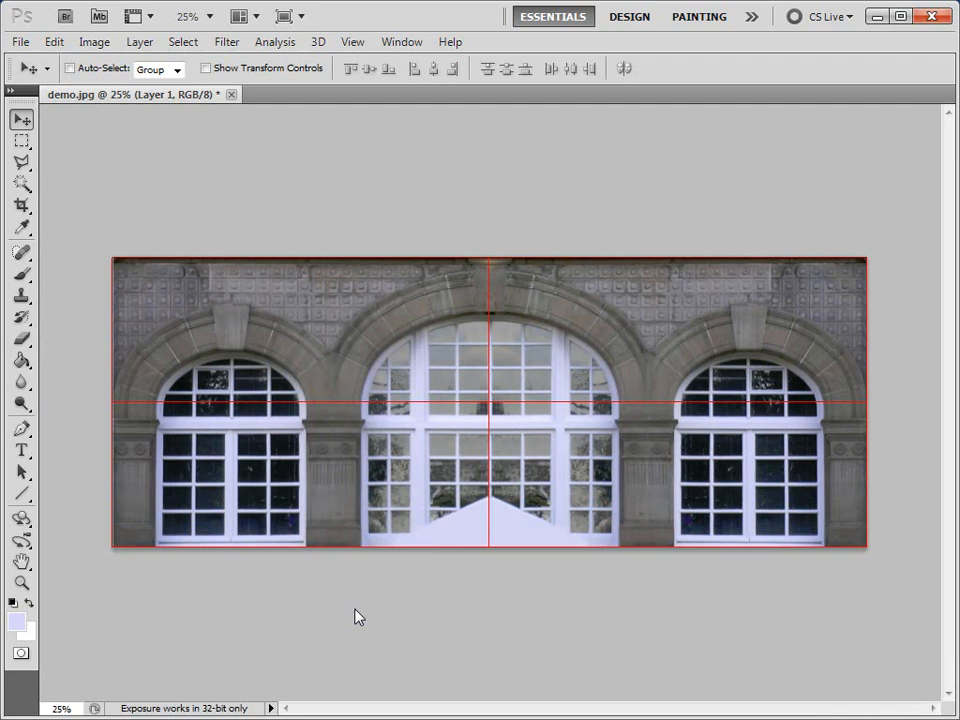
{"action": "mouse_move", "coordinate": [320, 384]}
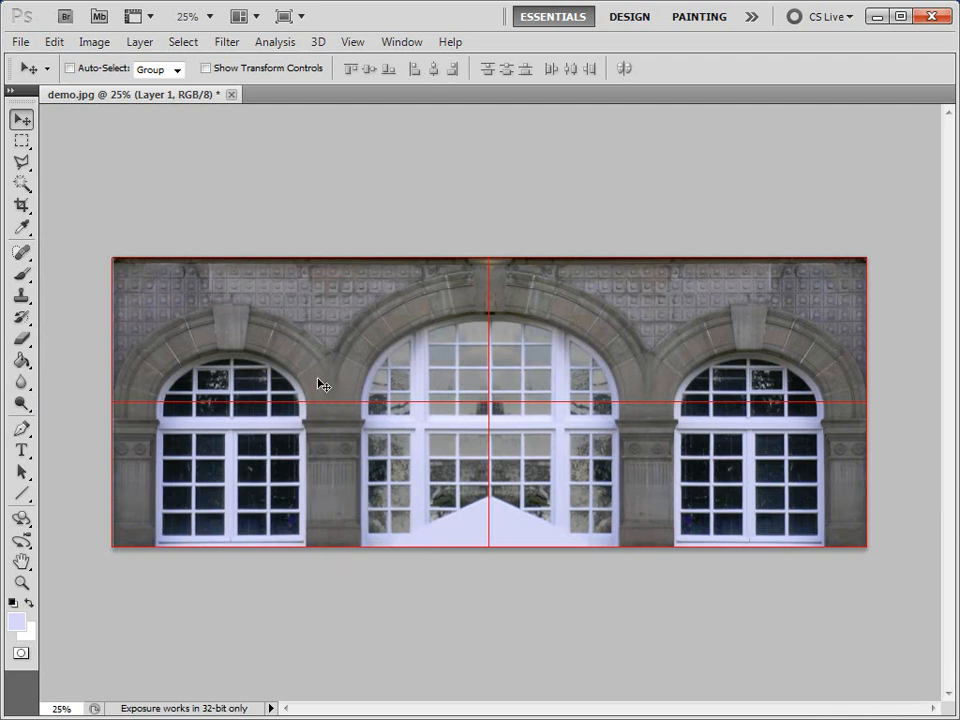
{"action": "mouse_move", "coordinate": [134, 120]}
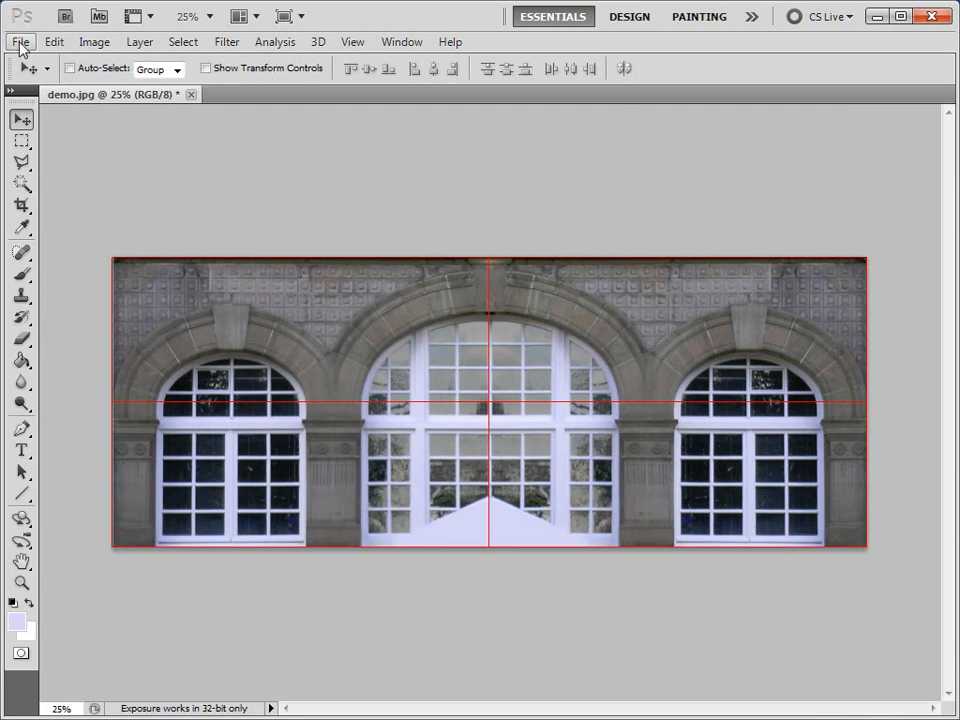
Save the texture to the Desktop as photo_material.jpg in JPEG format
{"action": "left_click", "coordinate": [24, 40]}
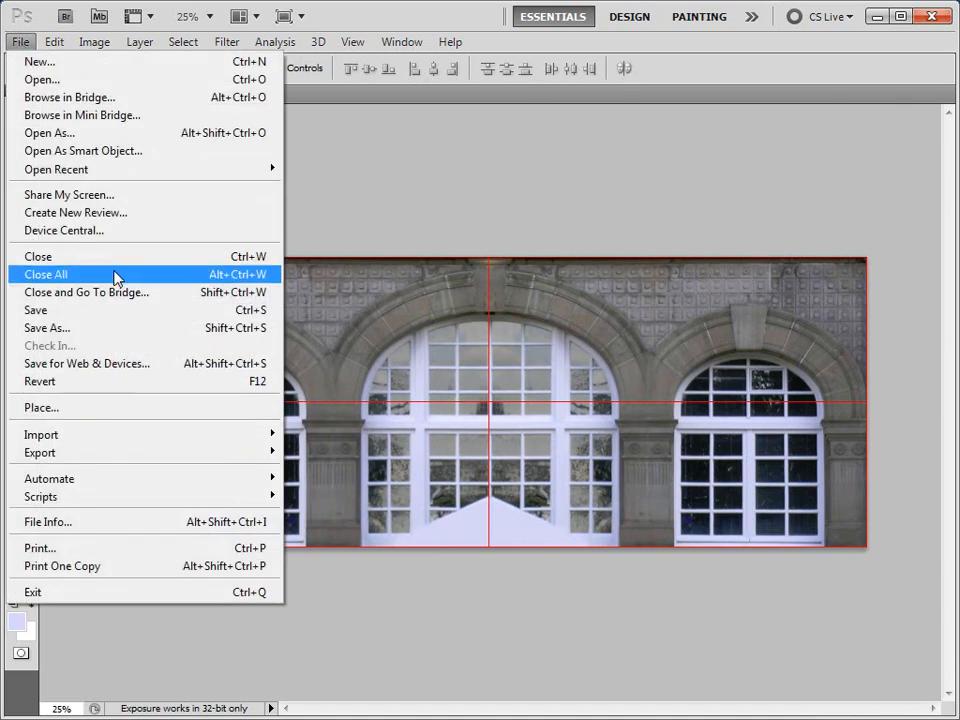
{"action": "left_click", "coordinate": [46, 328]}
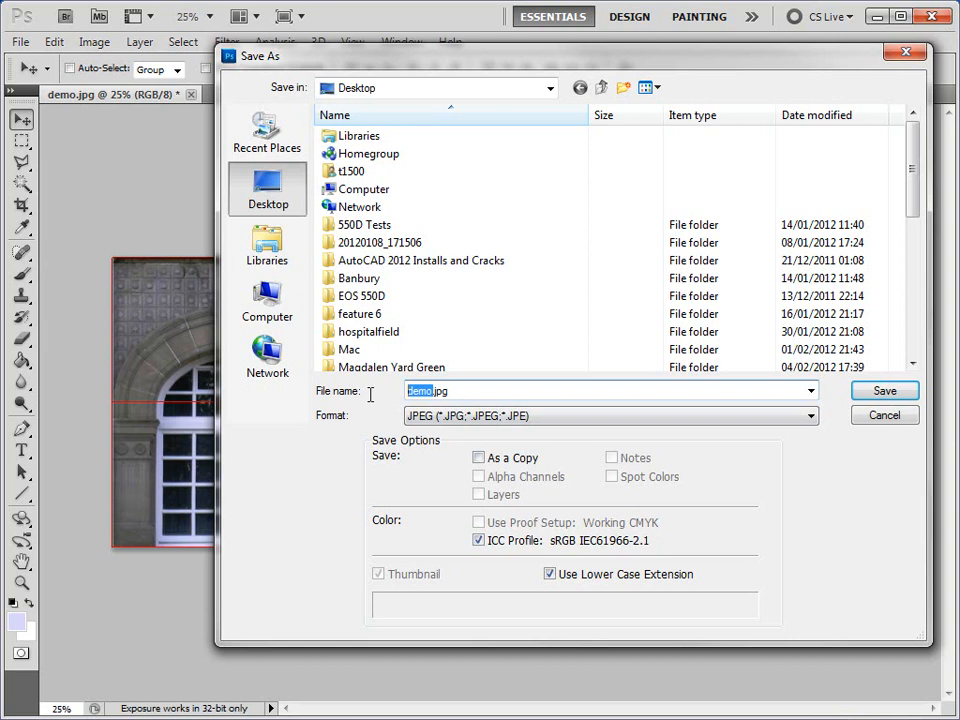
{"action": "mouse_move", "coordinate": [348, 412]}
{"action": "type", "text": "photo_material"}
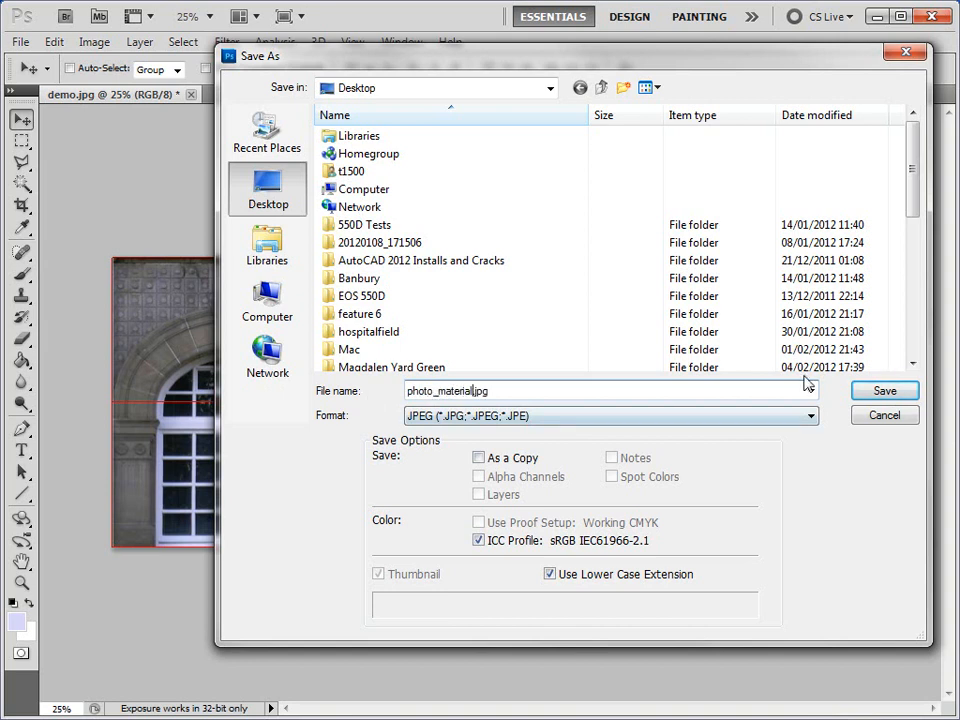
{"action": "left_click", "coordinate": [884, 390]}
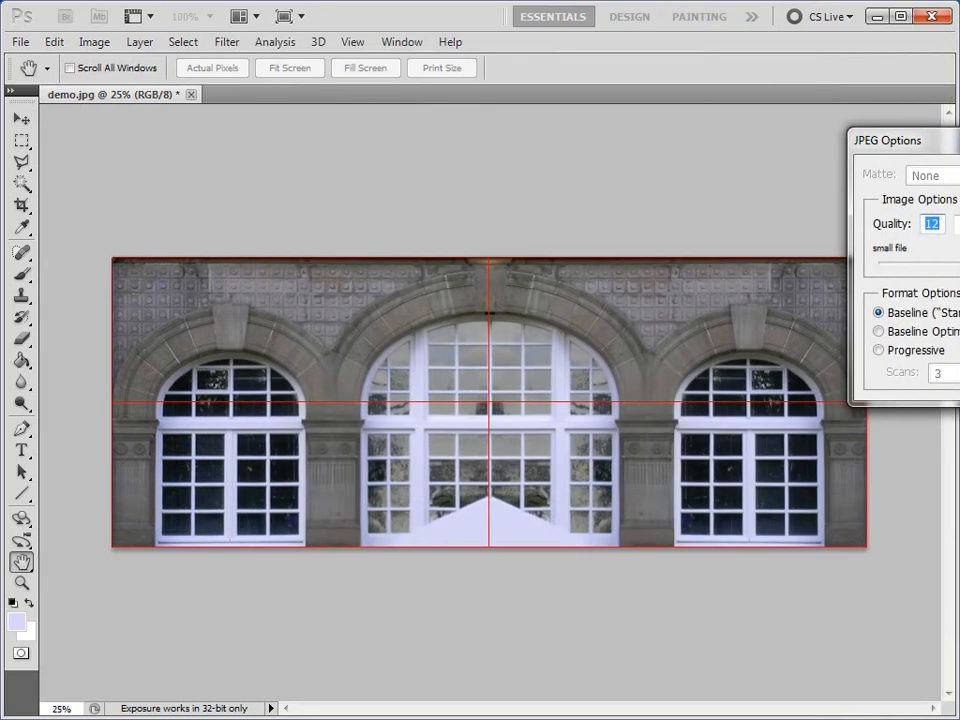